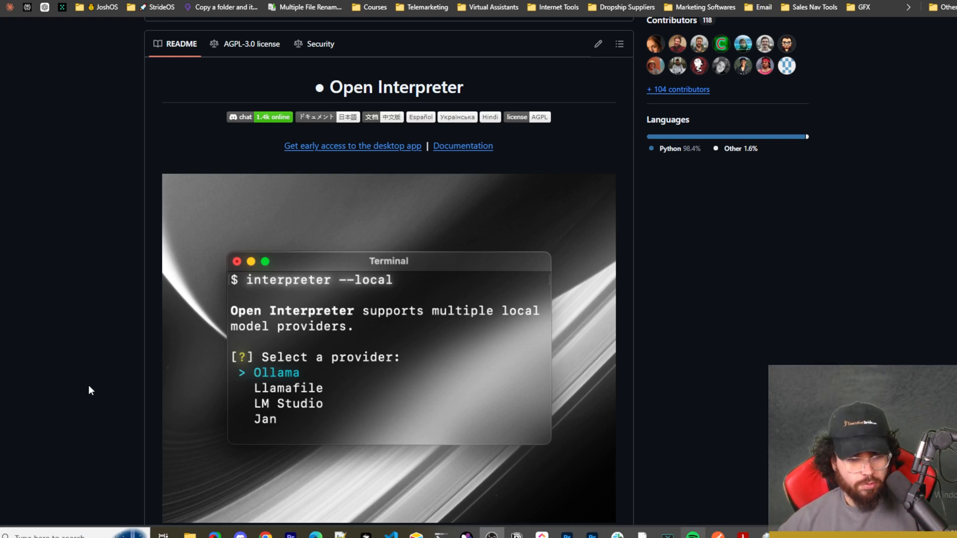
Step: Scroll through the Open Interpreter README past Quick Start and the demo video
scroll(down, 3)
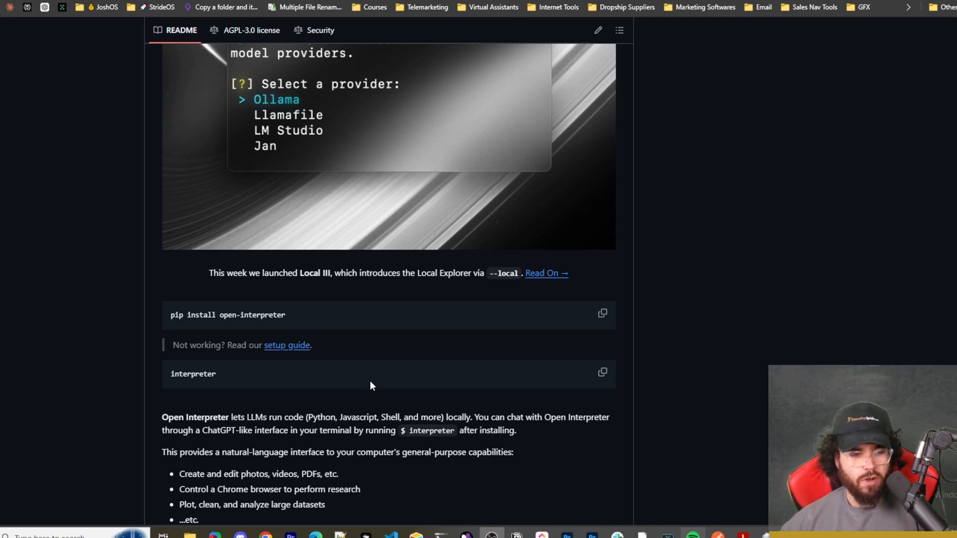
scroll(down, 3)
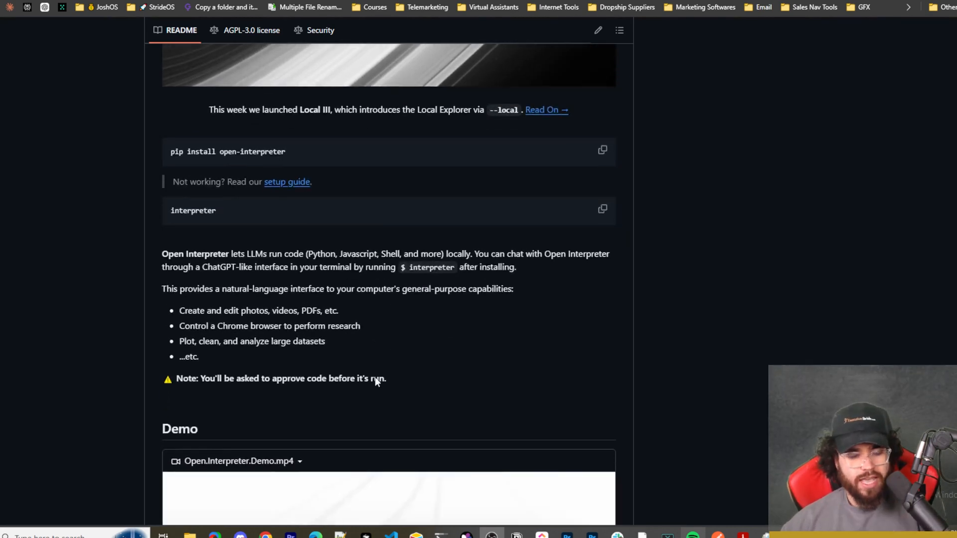
scroll(down, 3)
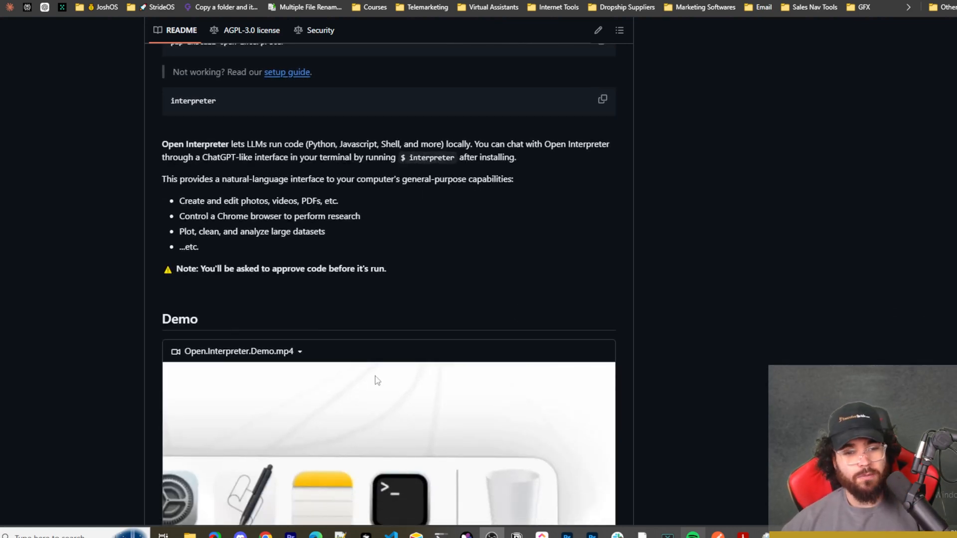
scroll(down, 3)
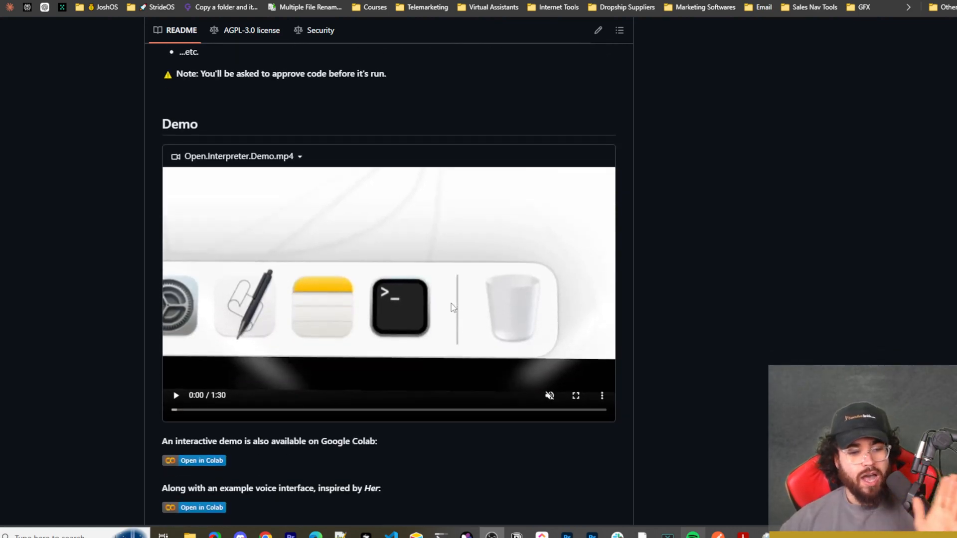
scroll(down, 3)
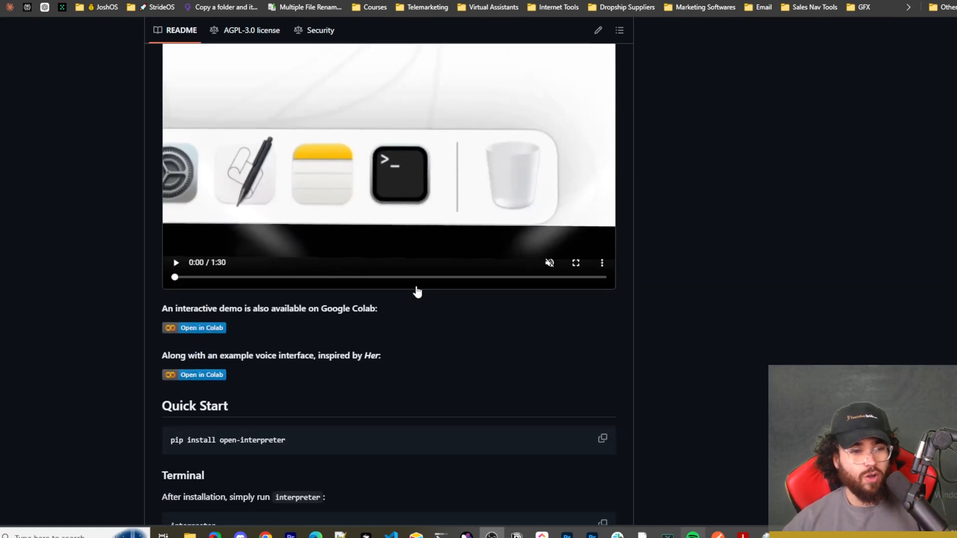
scroll(down, 3)
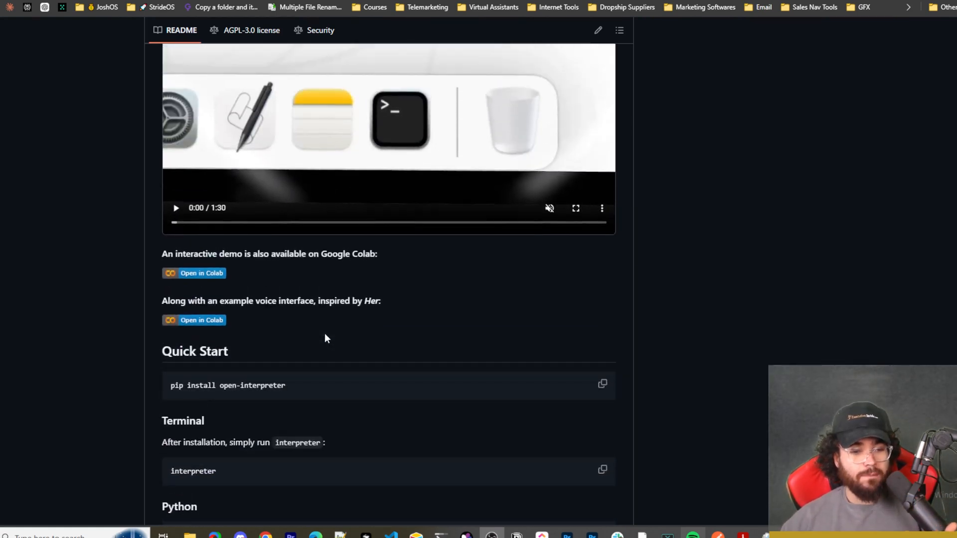
scroll(up, 3)
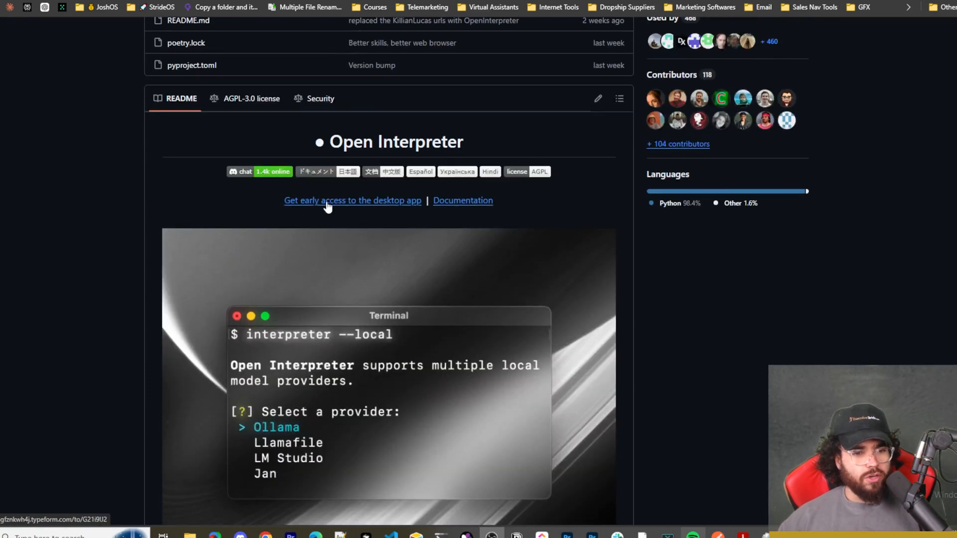
mouse_move(395, 206)
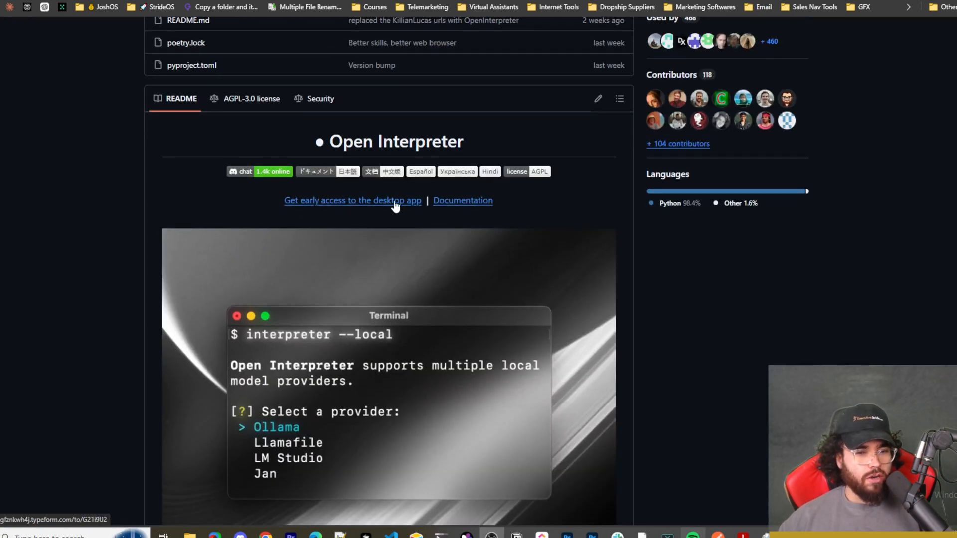
mouse_move(359, 200)
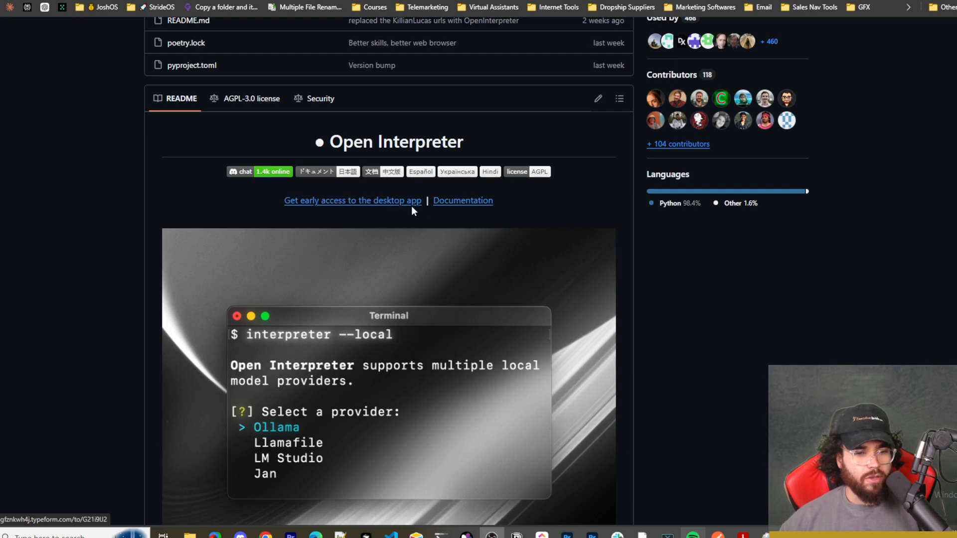
scroll(down, 3)
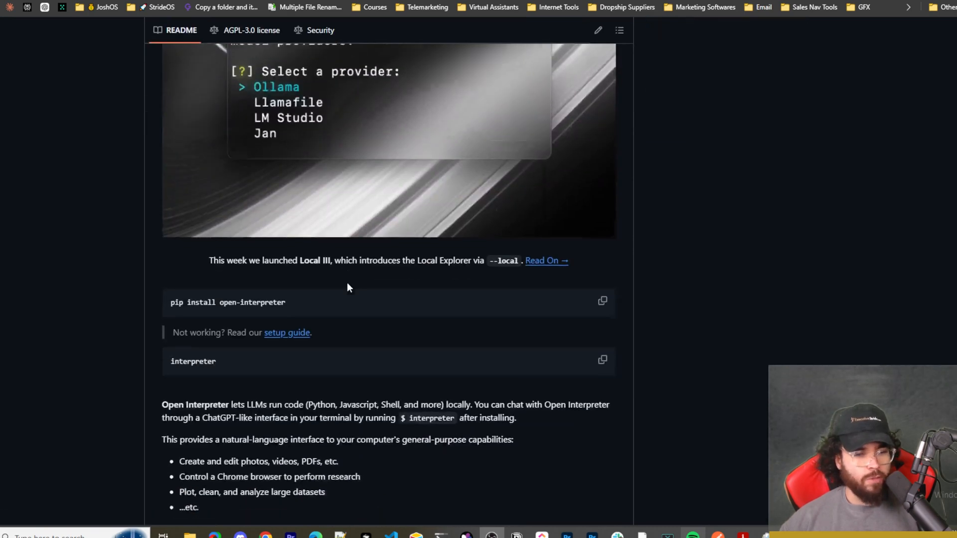
scroll(down, 3)
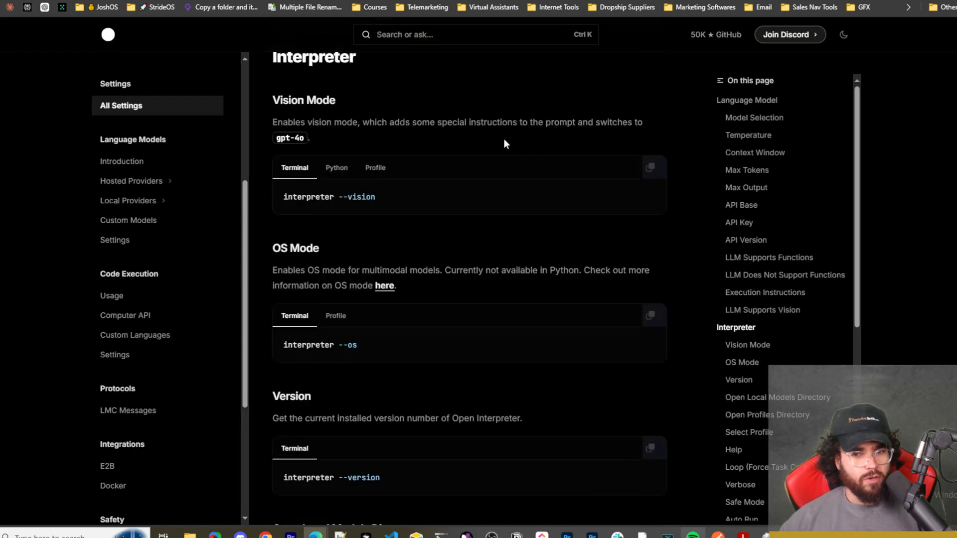
Step: Scroll down to the README's pip install command and select it
scroll(up, 3)
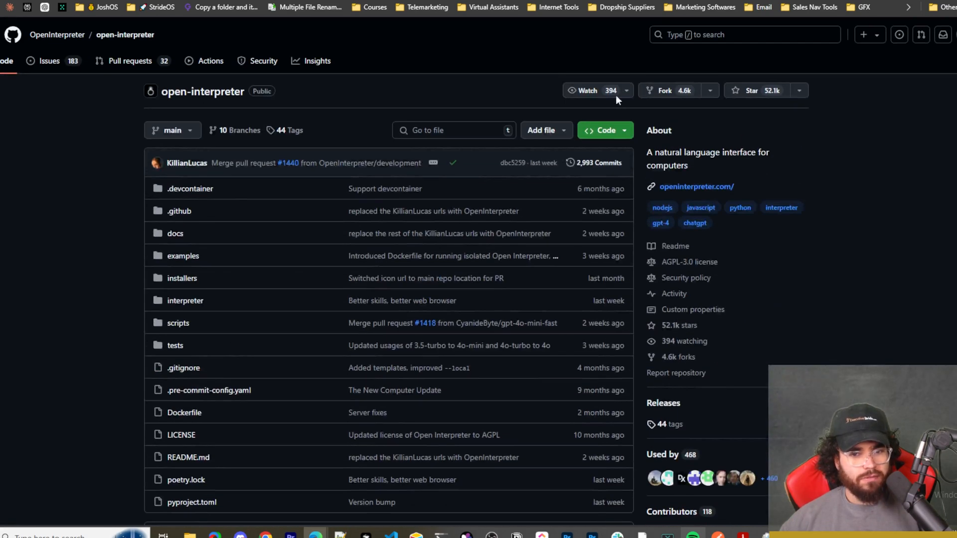
scroll(down, 3)
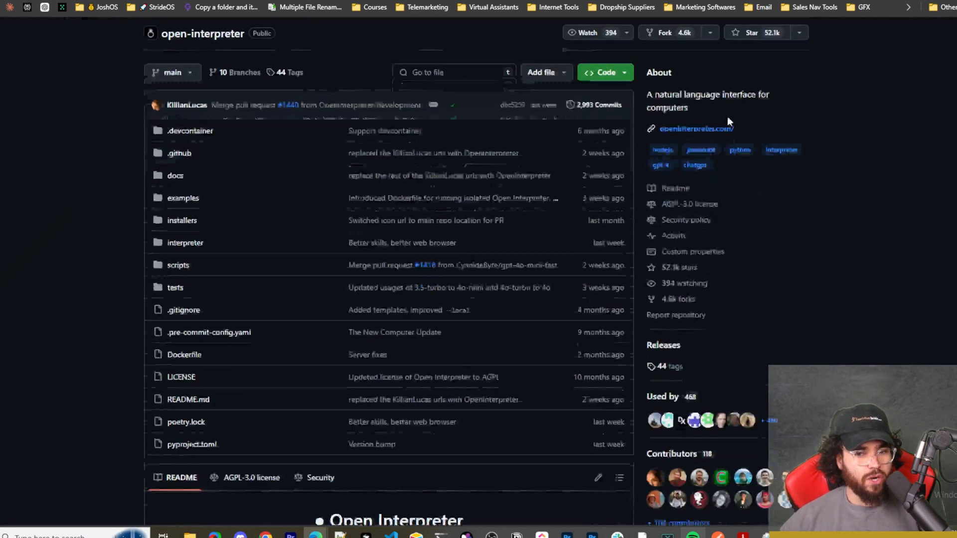
scroll(down, 3)
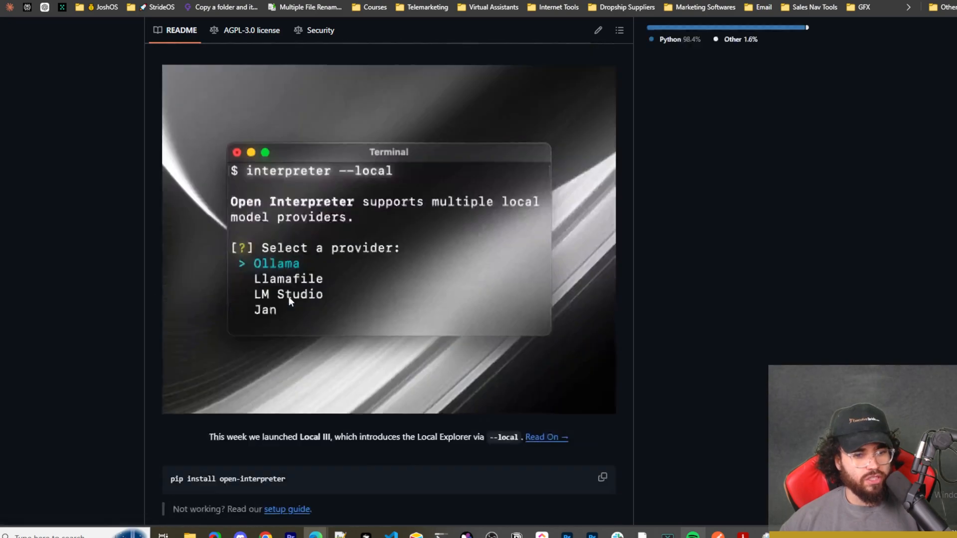
scroll(down, 3)
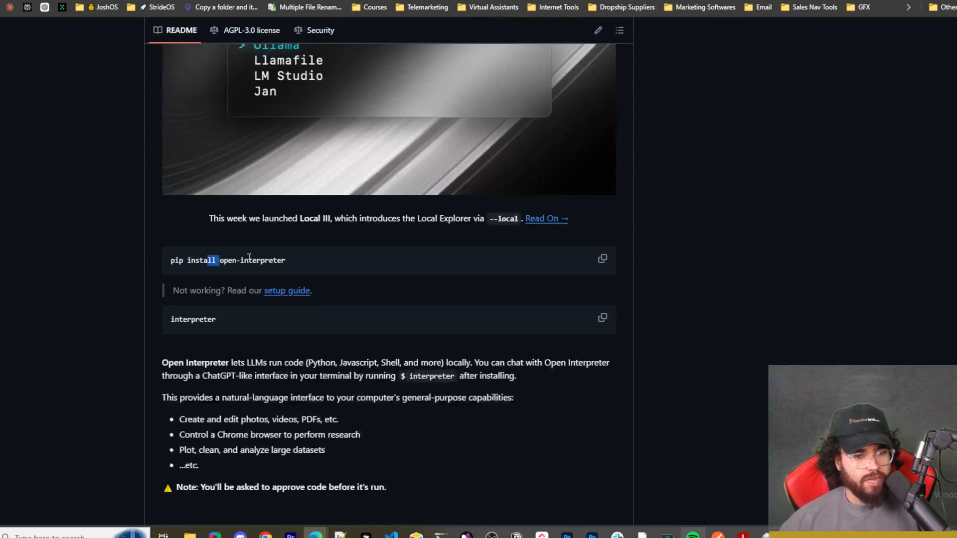
click(602, 259)
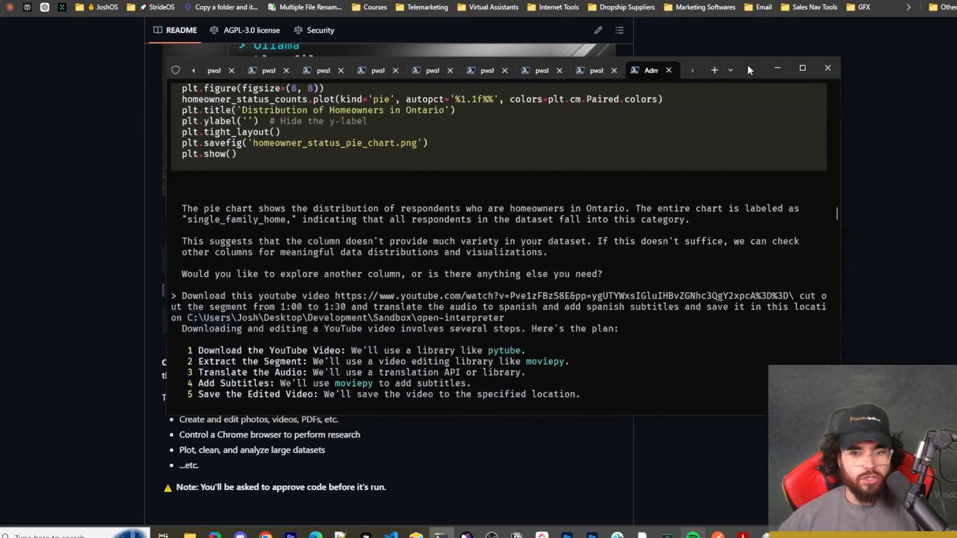
Step: Start a new PowerShell tab and enter the pip install open-interpreter command
click(713, 69)
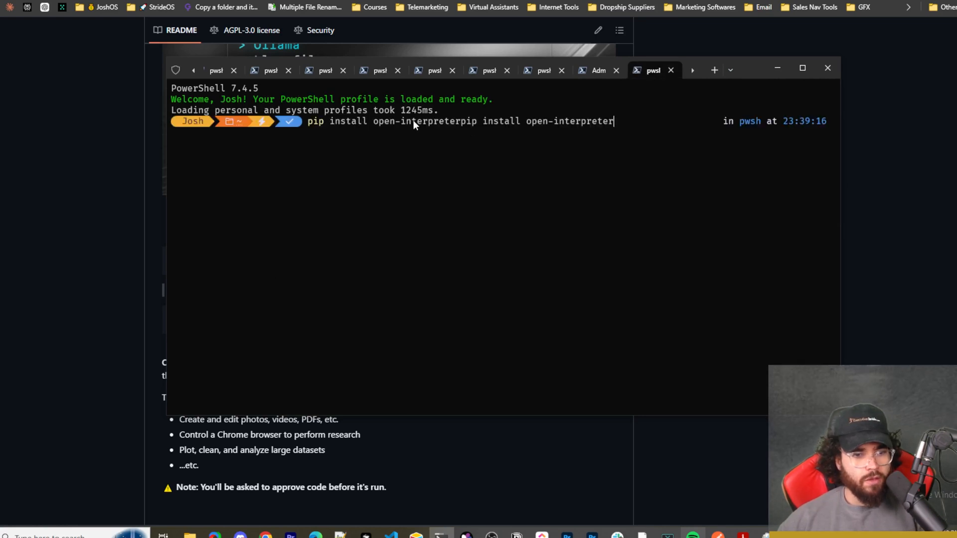
text(pip install)
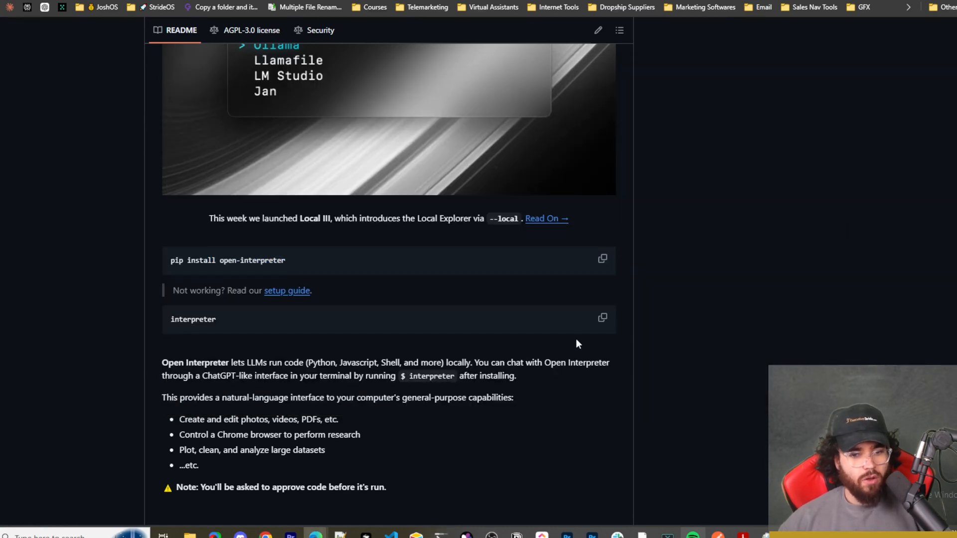
Step: Go to the docs Setup page and select the OS Mode dependencies install command
click(602, 317)
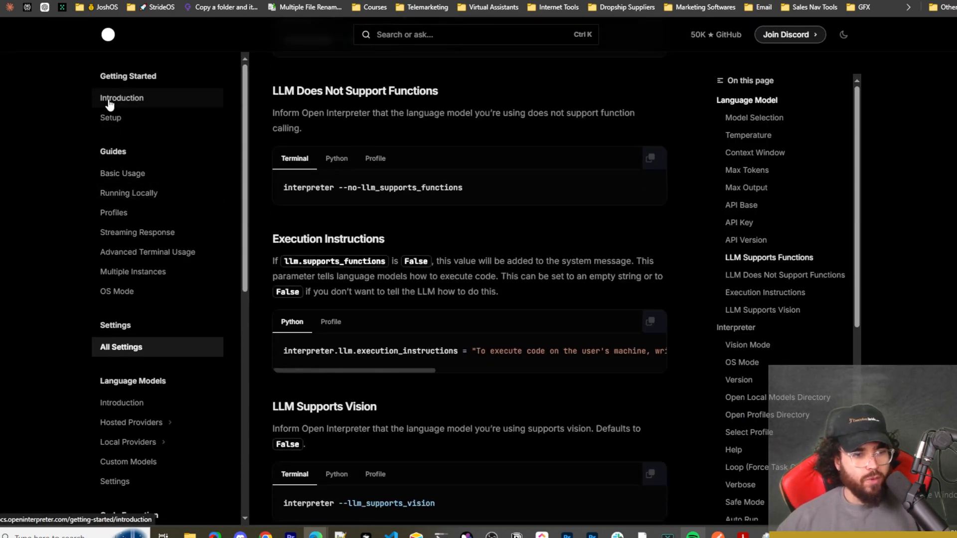
click(122, 98)
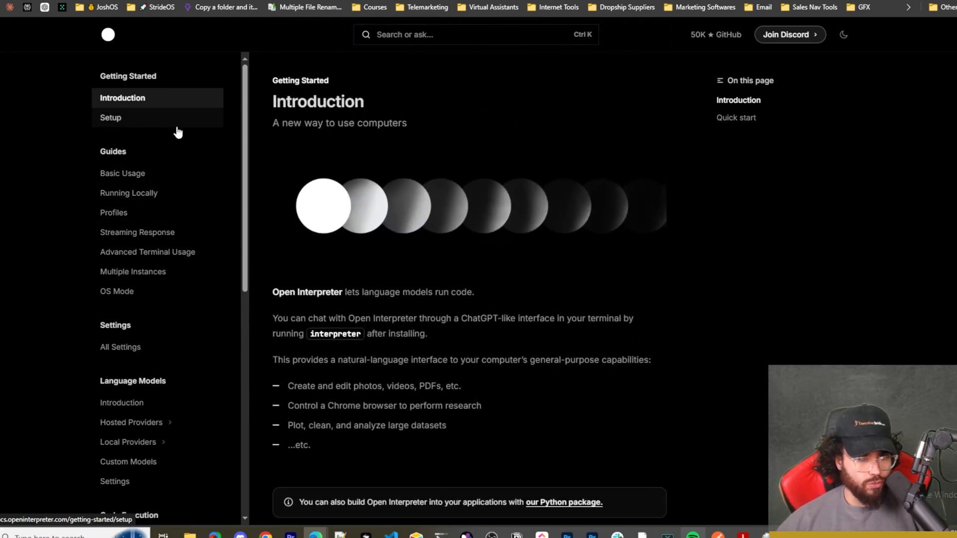
click(111, 117)
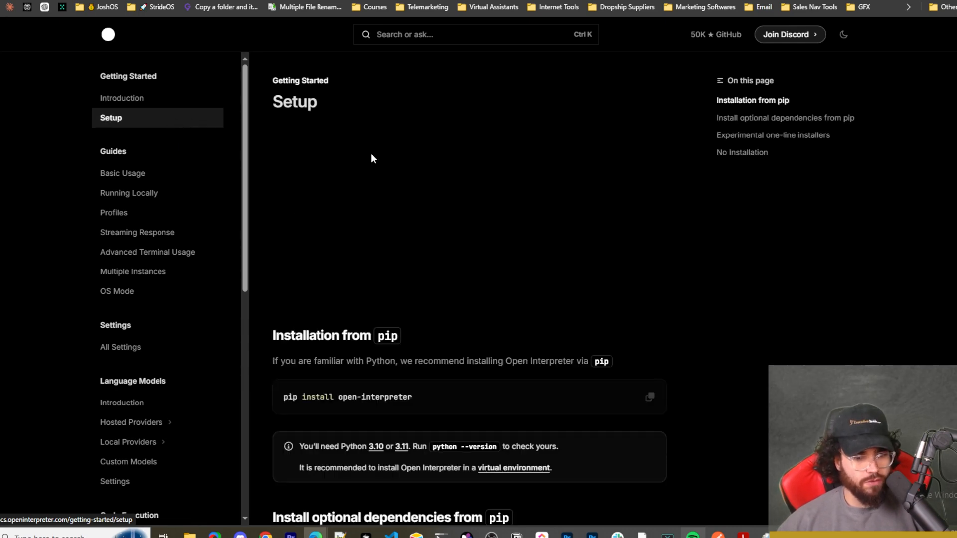
scroll(down, 3)
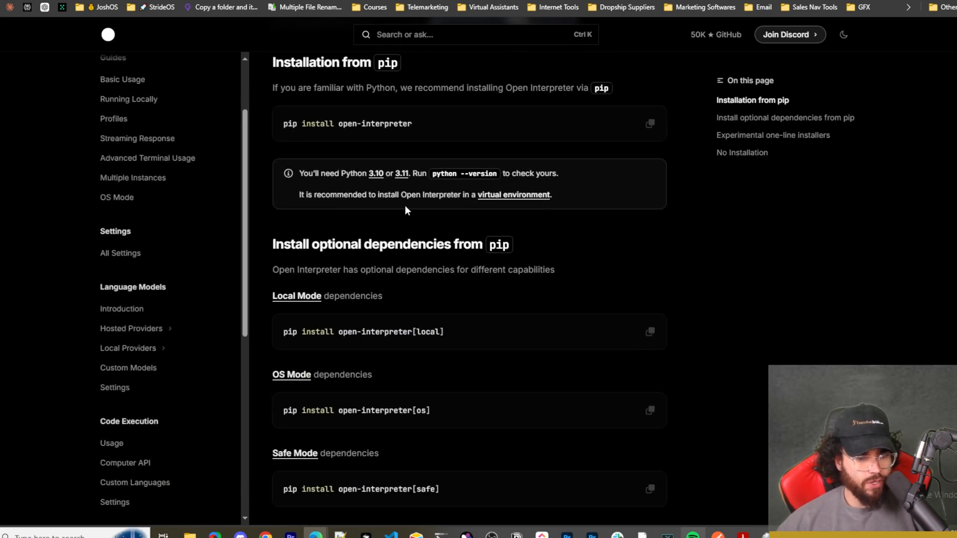
scroll(down, 3)
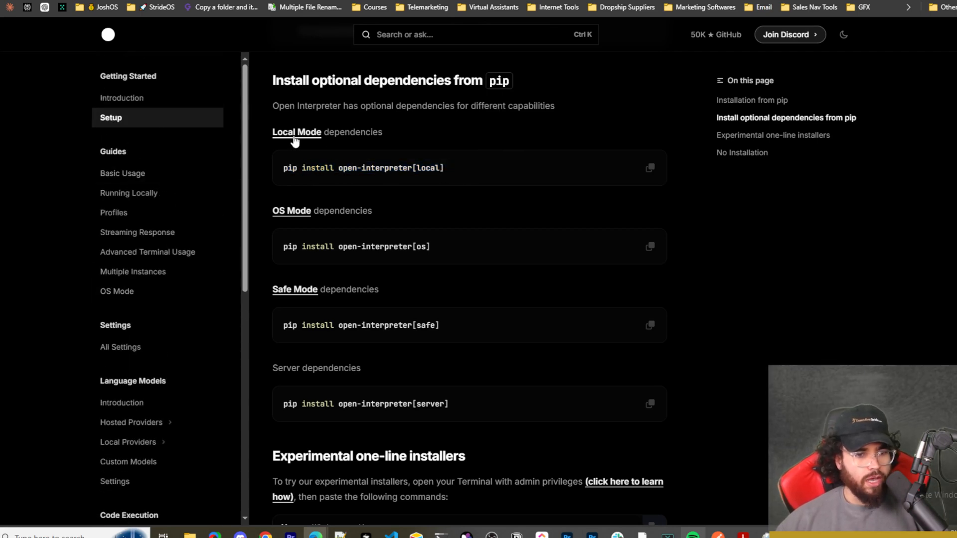
drag(291, 245, 399, 245)
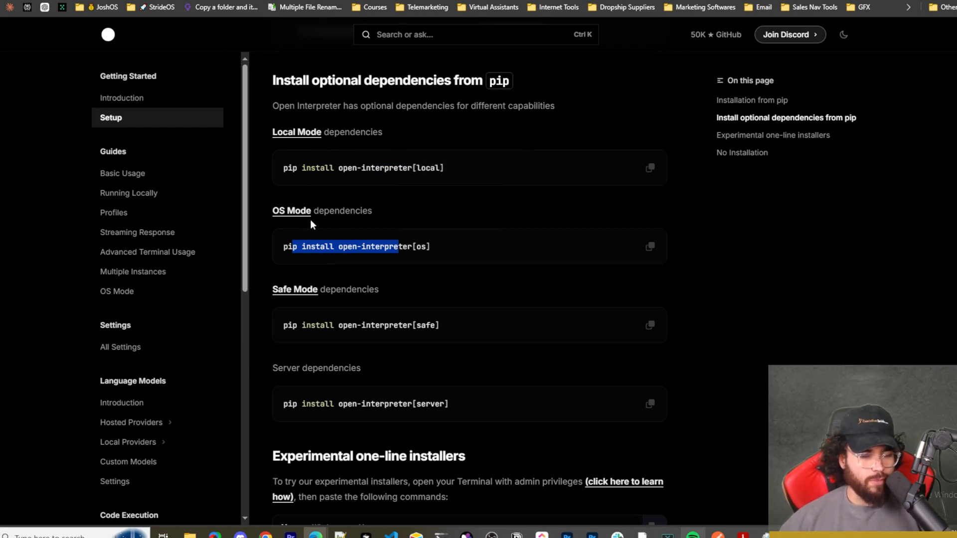
Step: Review the OS Mode guide, selecting its command text
click(116, 291)
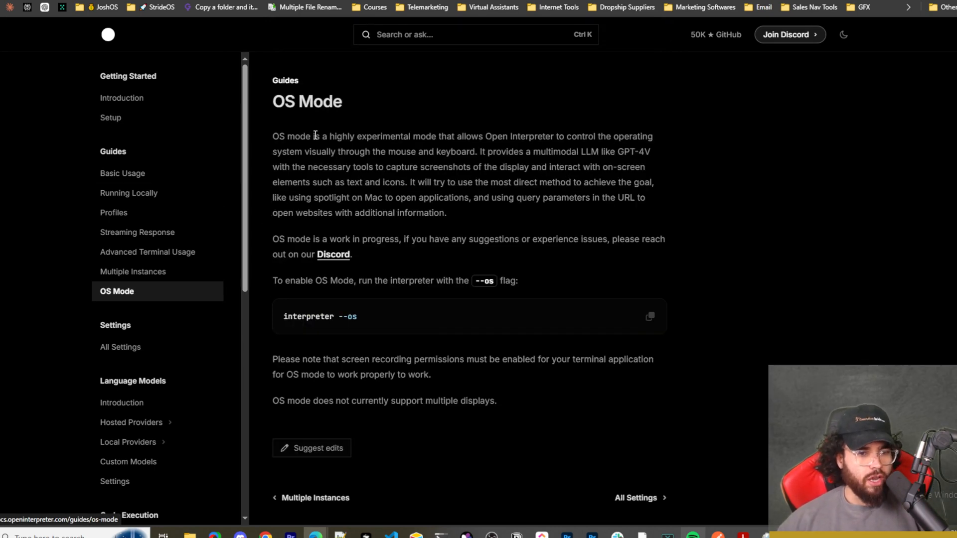
drag(280, 136, 354, 136)
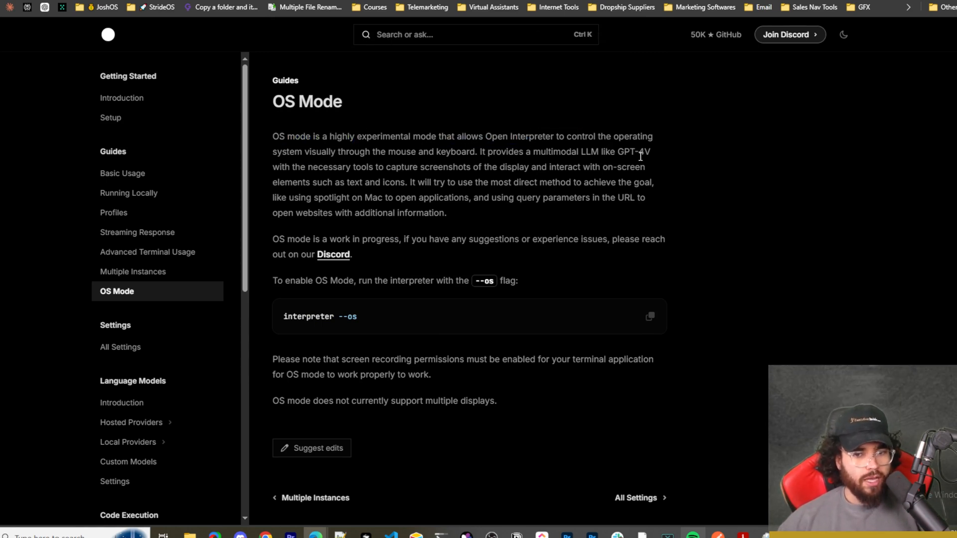
mouse_move(409, 150)
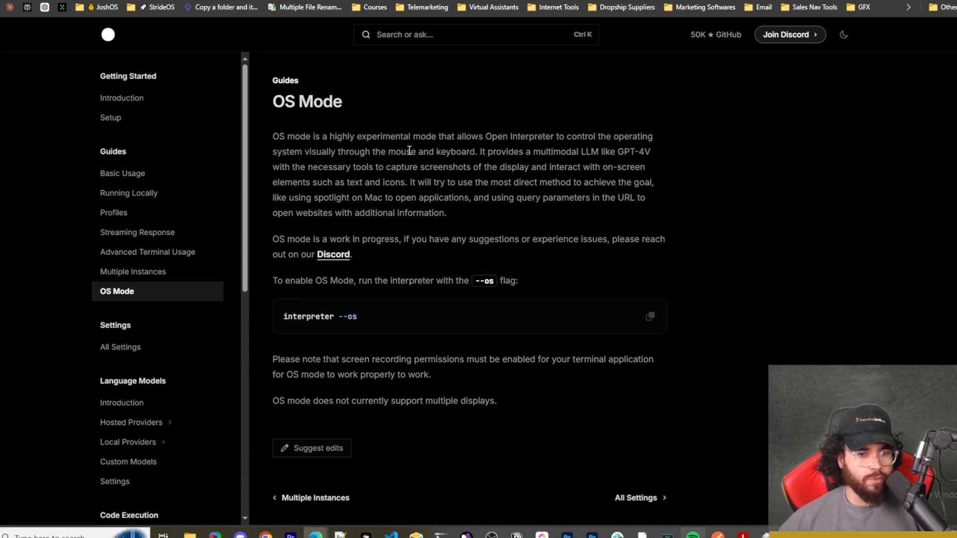
mouse_move(552, 164)
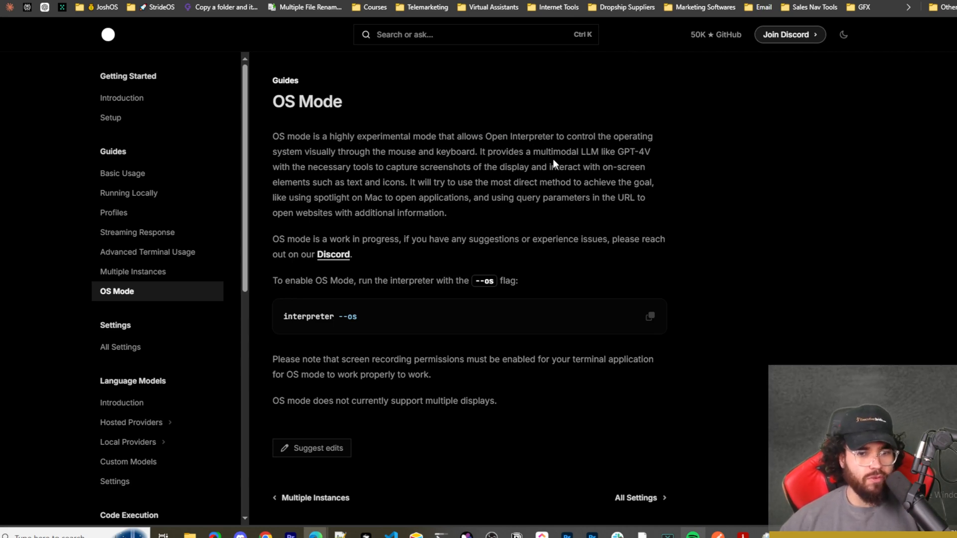
mouse_move(596, 176)
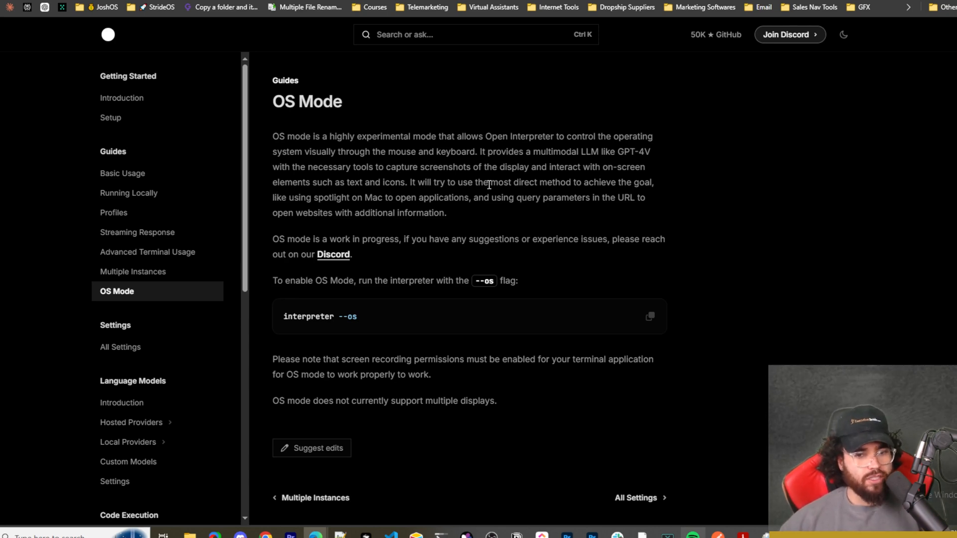
mouse_move(584, 195)
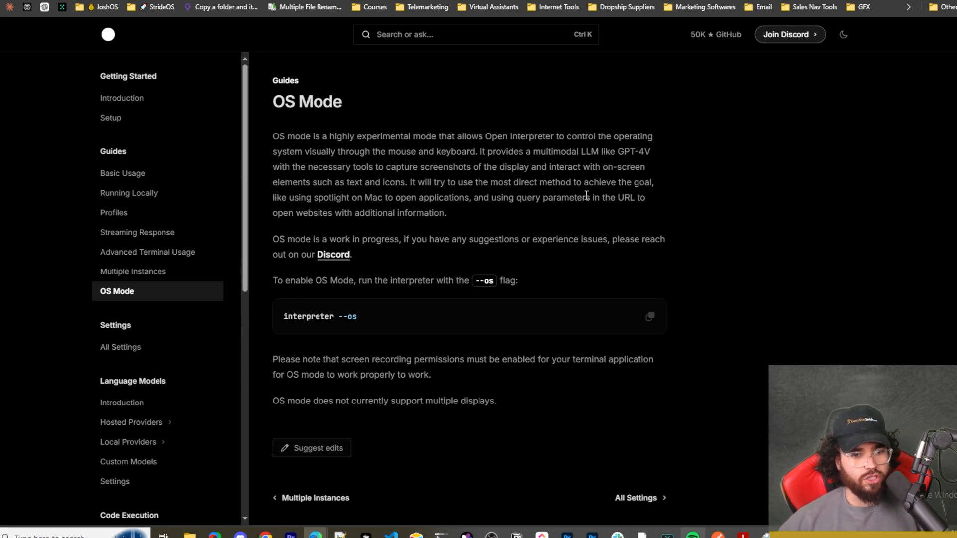
mouse_move(359, 211)
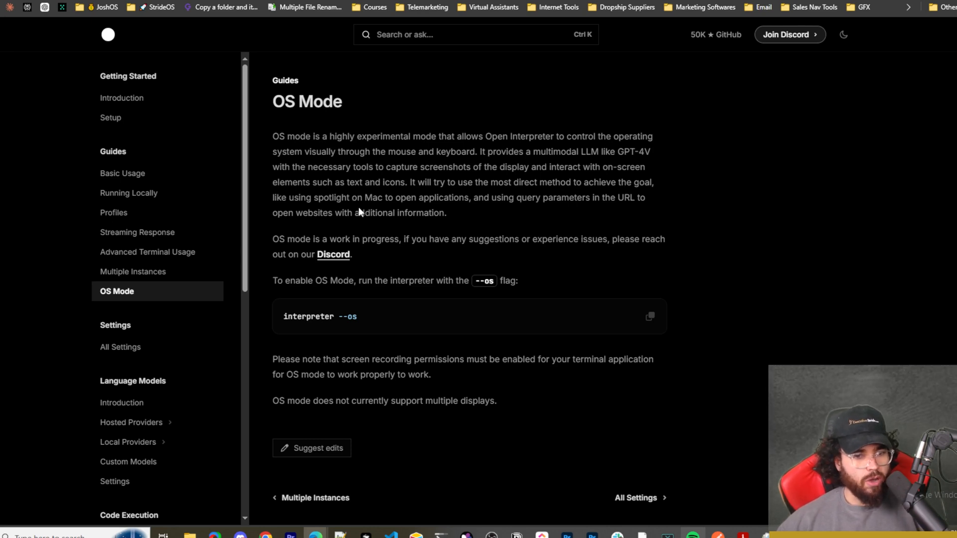
mouse_move(488, 213)
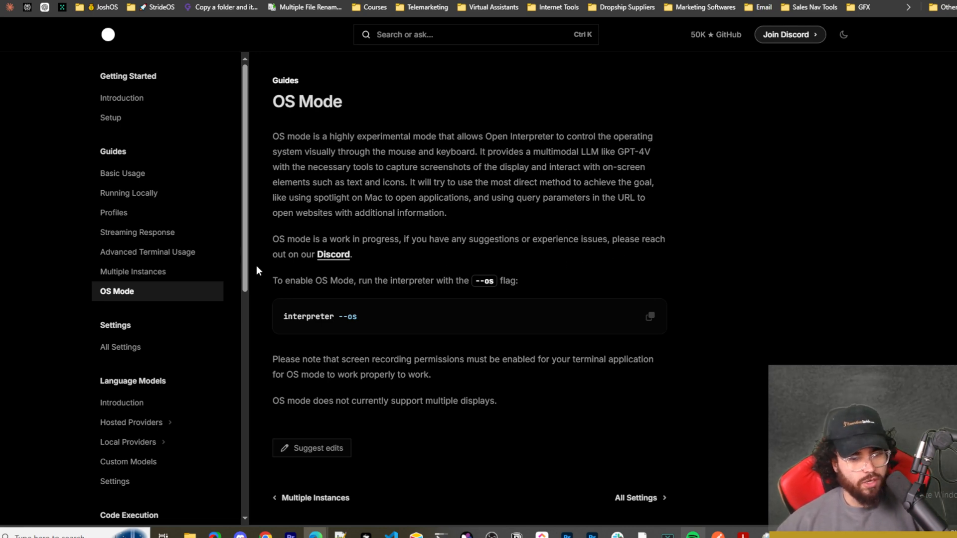
scroll(down, 3)
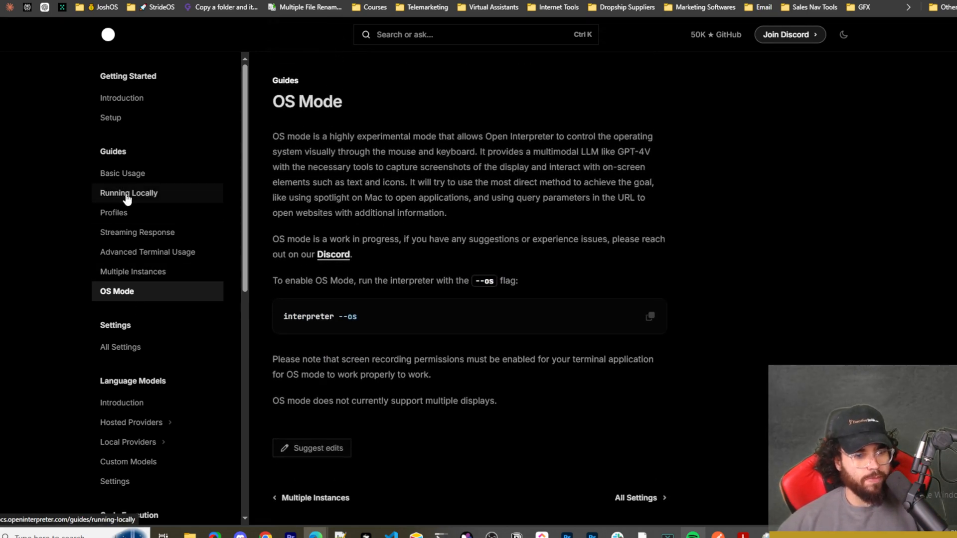
Step: Move to the Running Locally guide and its helpful settings for local models
click(129, 192)
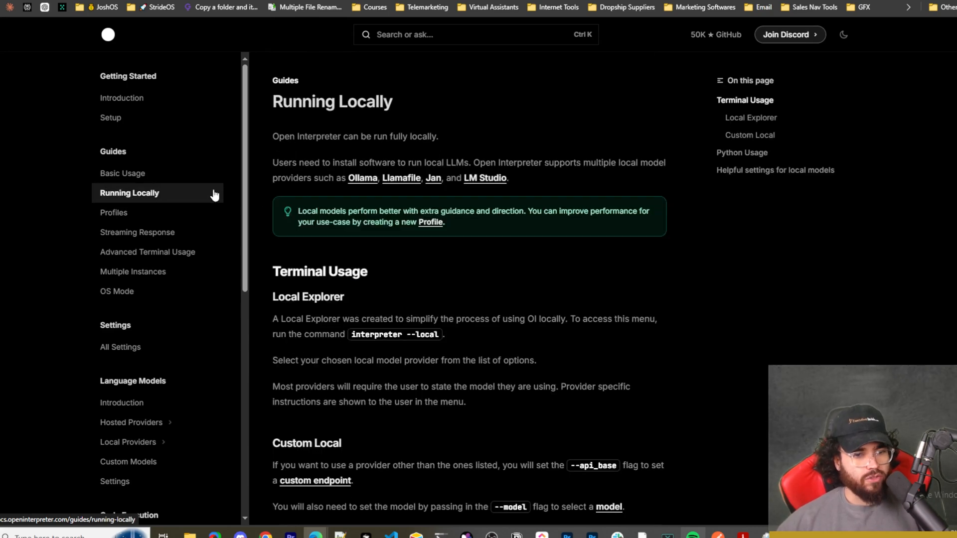
scroll(down, 3)
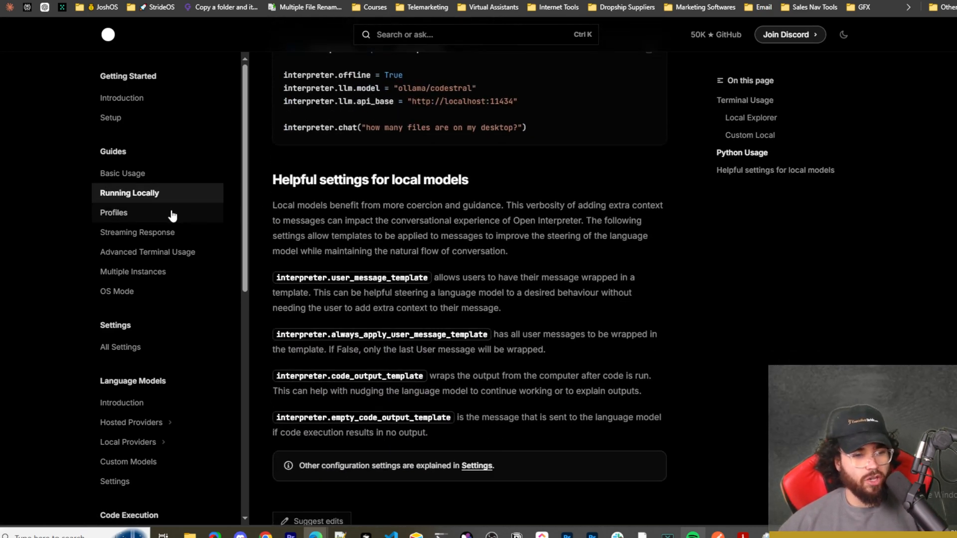
scroll(down, 3)
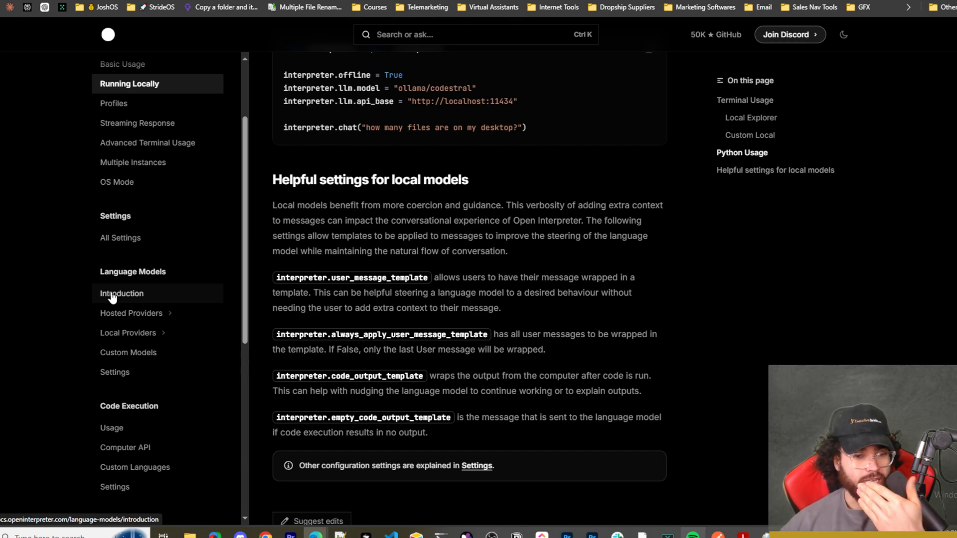
mouse_move(112, 299)
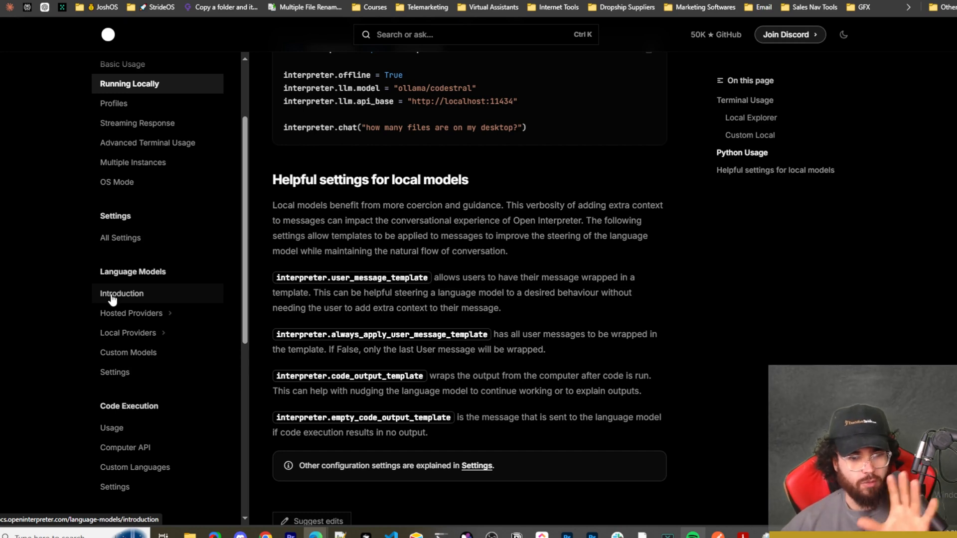
mouse_move(183, 321)
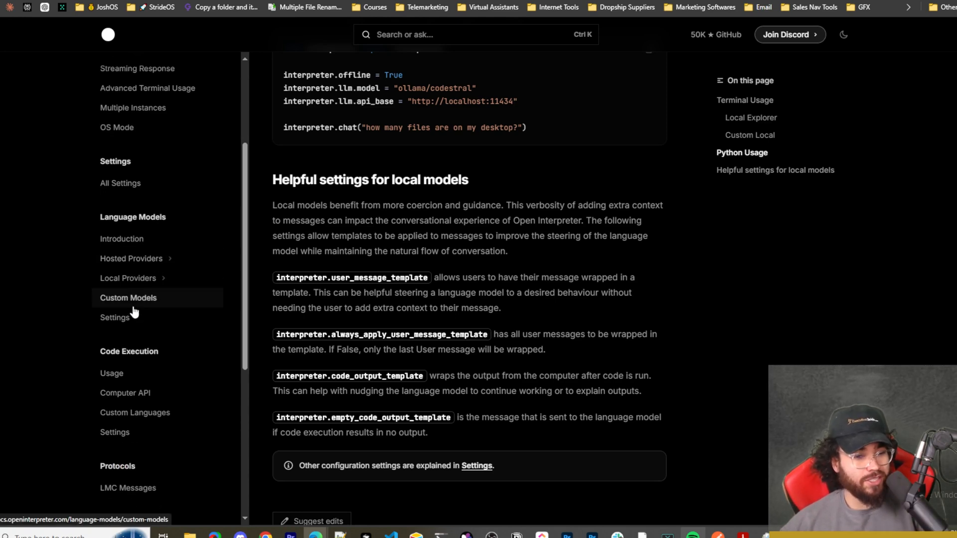
click(114, 318)
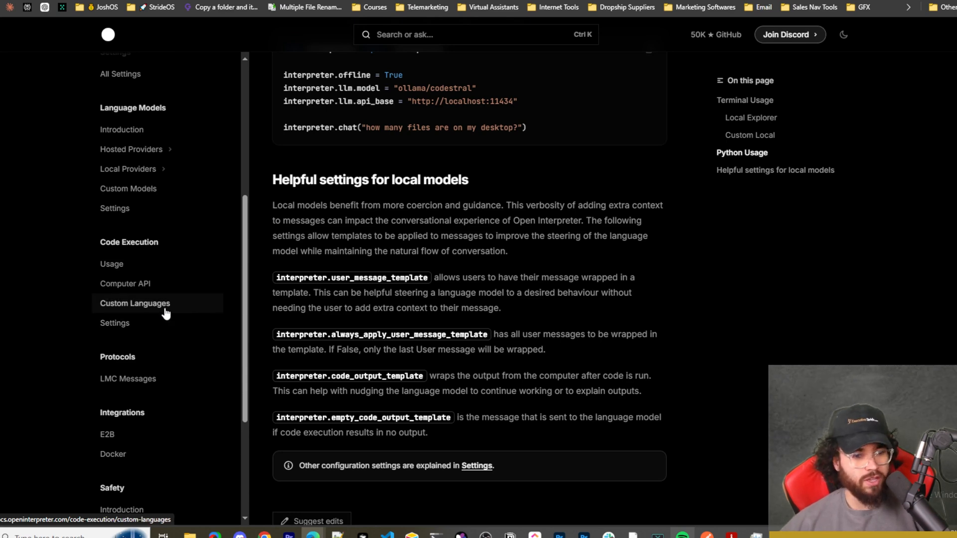
mouse_move(147, 359)
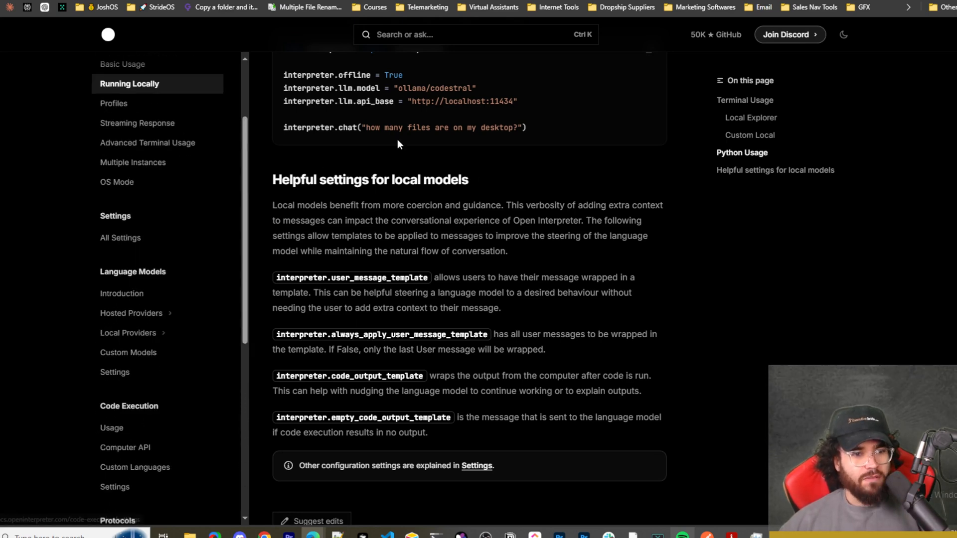
mouse_move(569, 529)
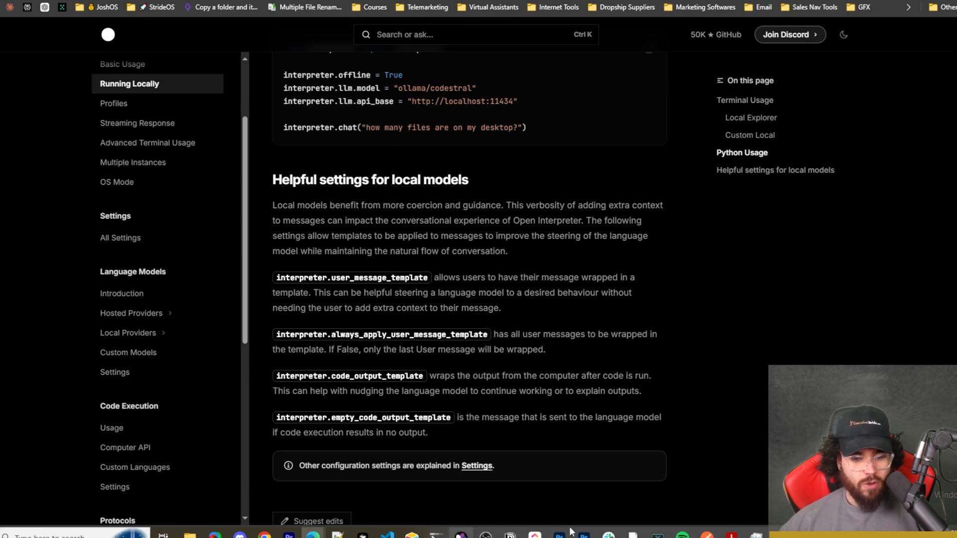
mouse_move(500, 523)
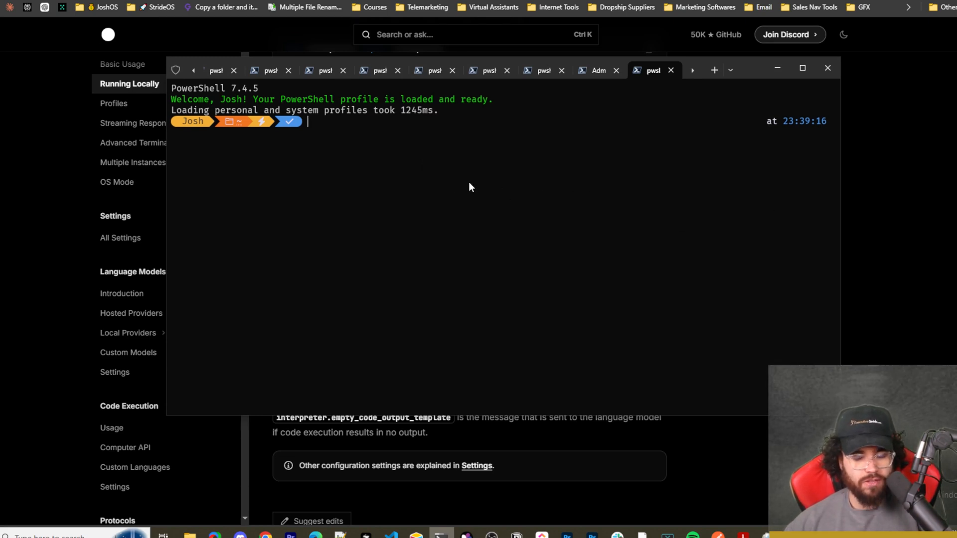
Step: Run interpreter in open-interpreter and ask it to rename Photos images by date and sequence
text(open-interpreter)
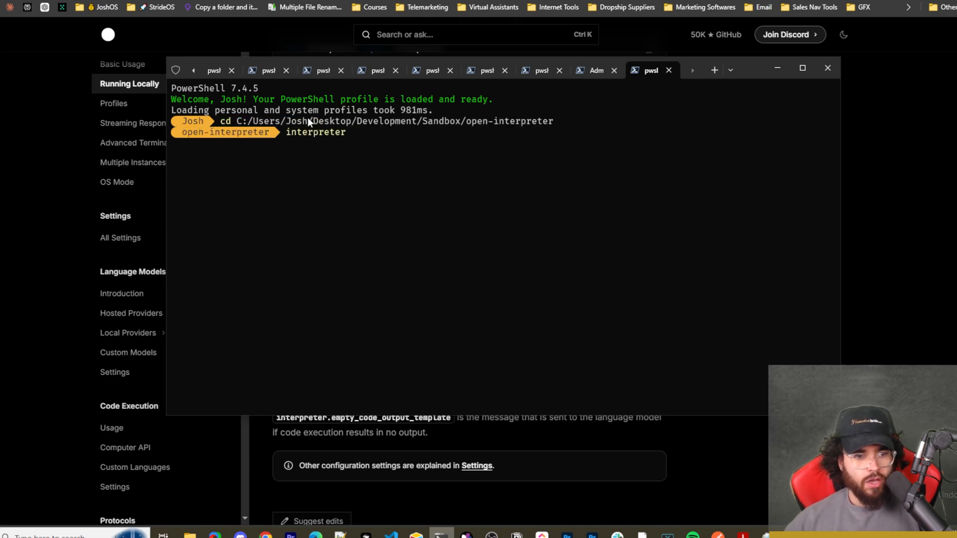
mouse_move(312, 143)
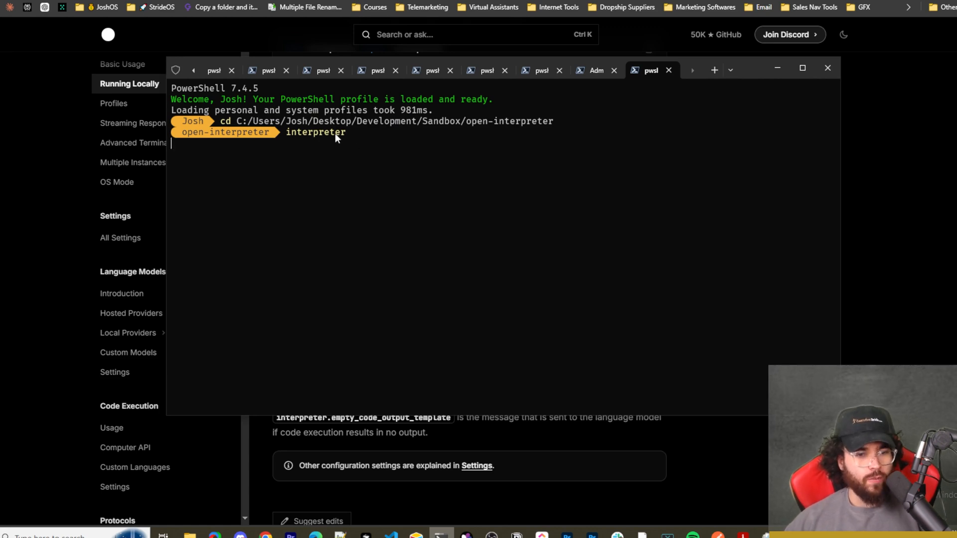
mouse_move(384, 164)
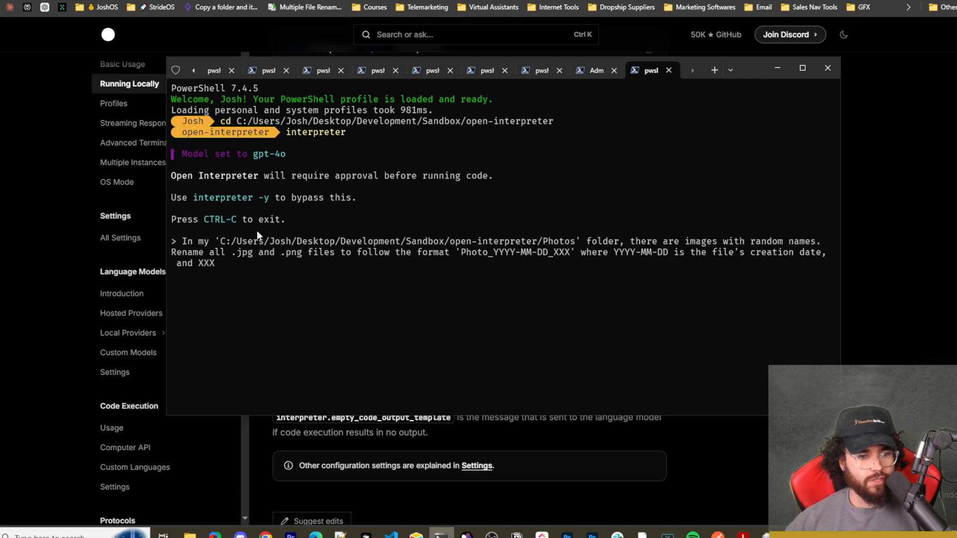
text(is a sequential number. Ensure to maintain the original file extension.)
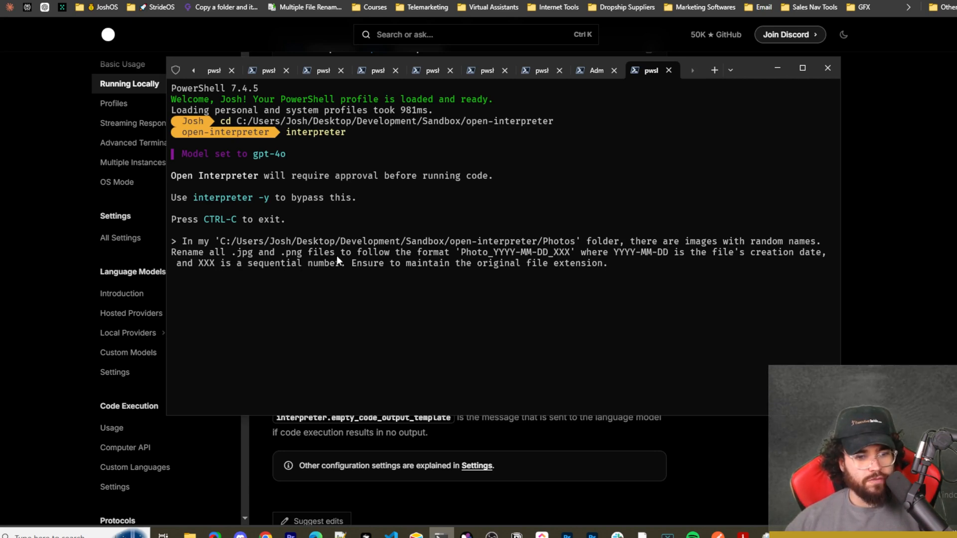
mouse_move(513, 258)
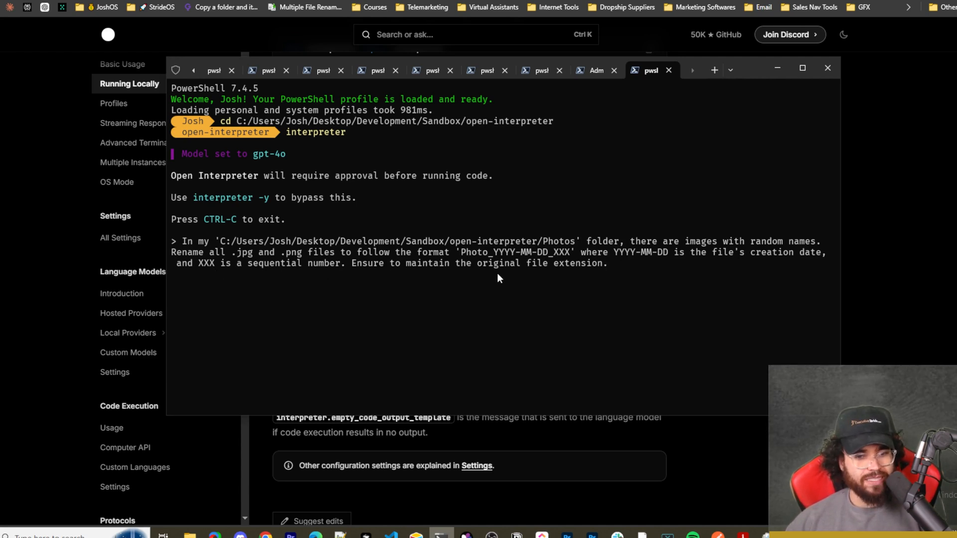
mouse_move(612, 282)
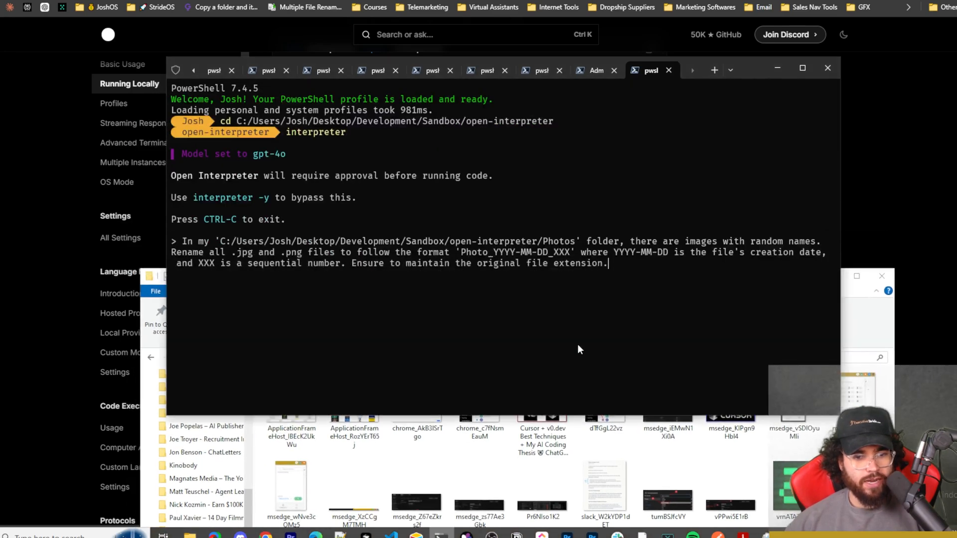
mouse_move(636, 287)
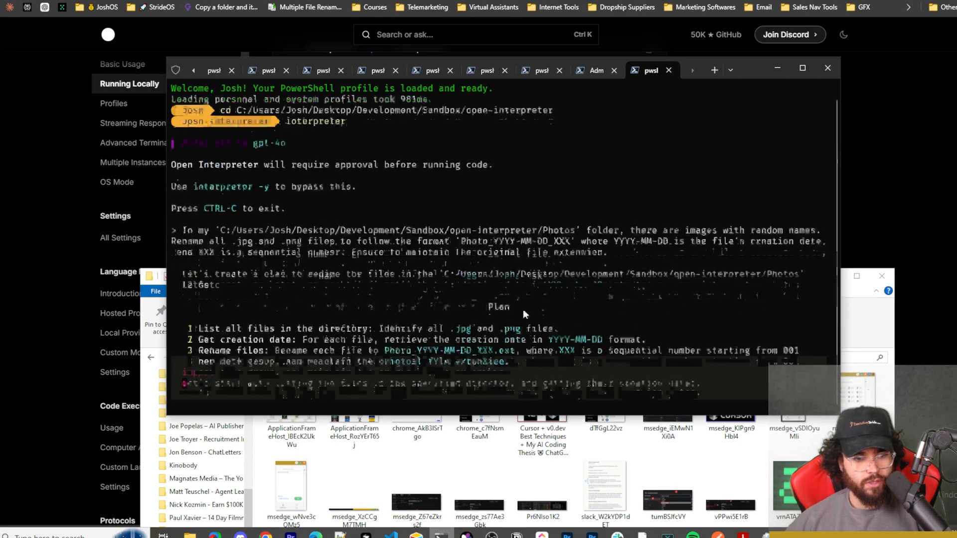
Step: Approve the renaming code, producing Photo_2024-09-11_001 through _020 in Photos
scroll(down, 3)
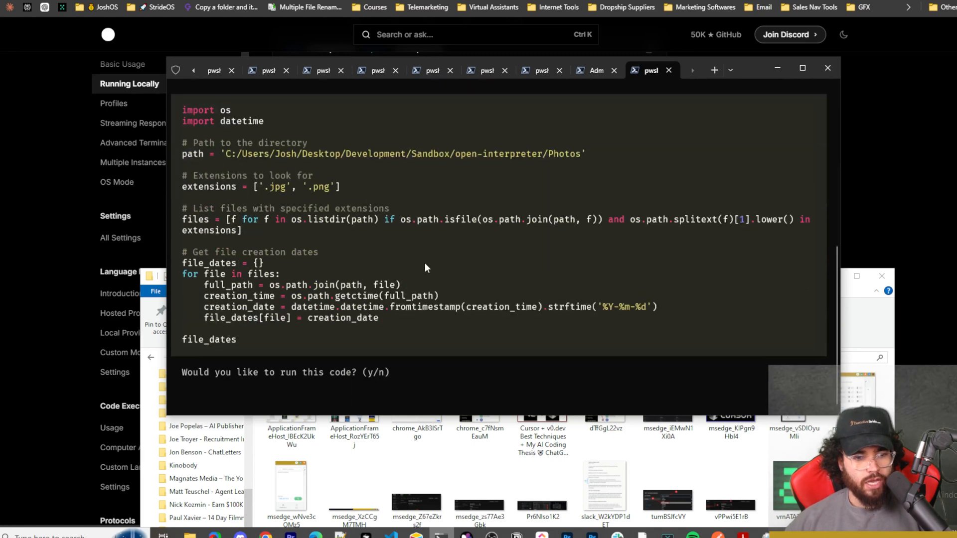
text(y)
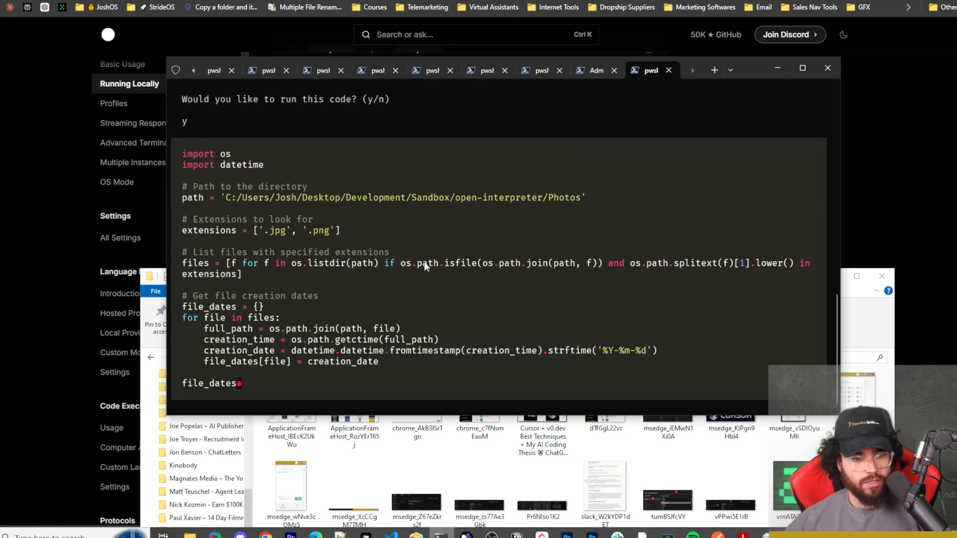
mouse_move(400, 271)
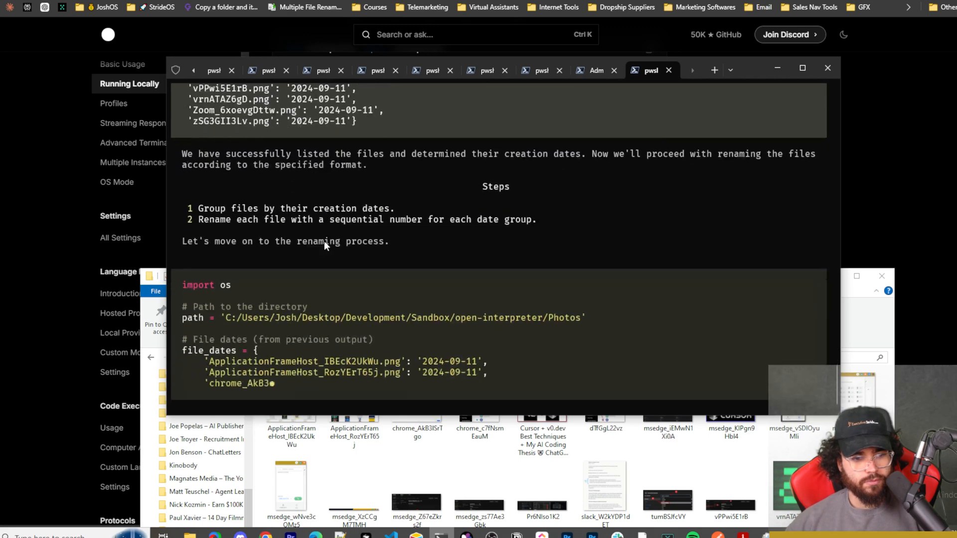
scroll(down, 3)
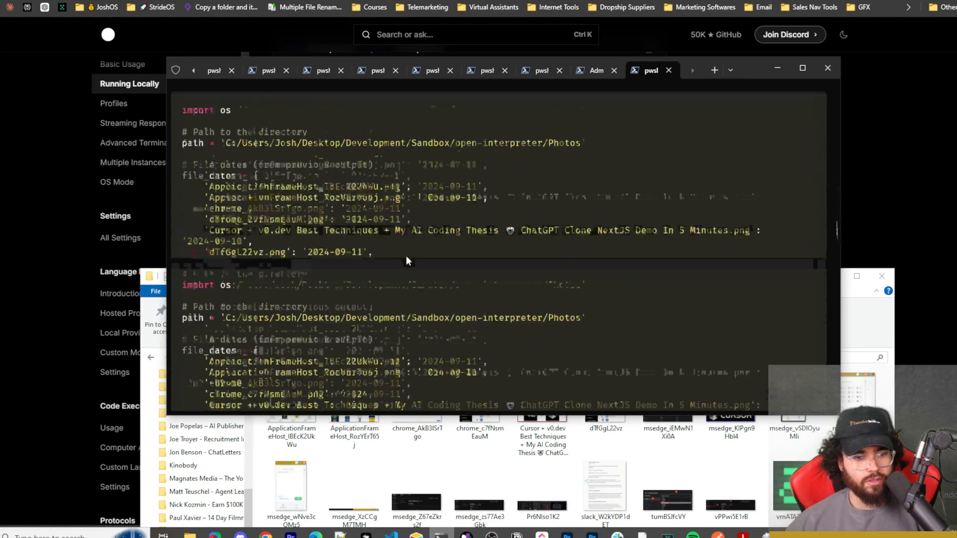
scroll(down, 3)
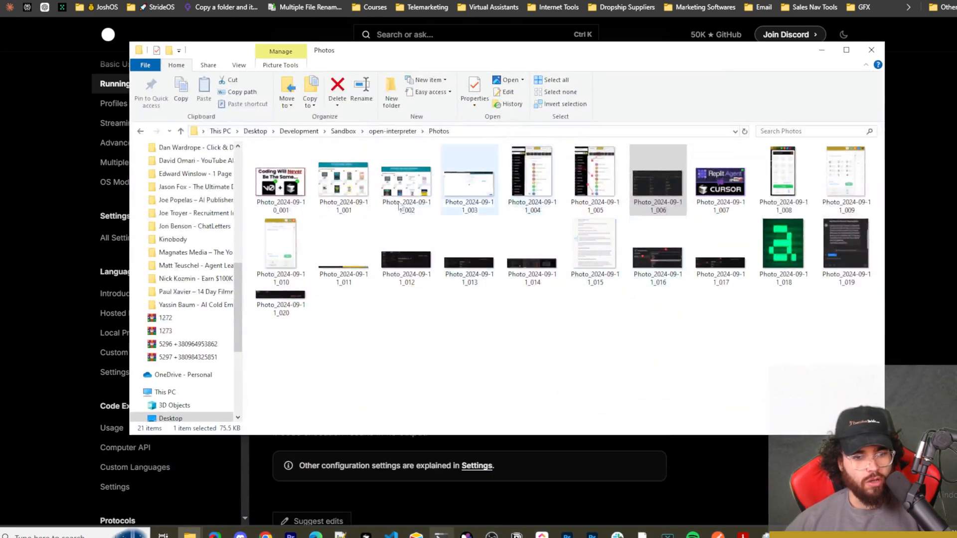
click(280, 179)
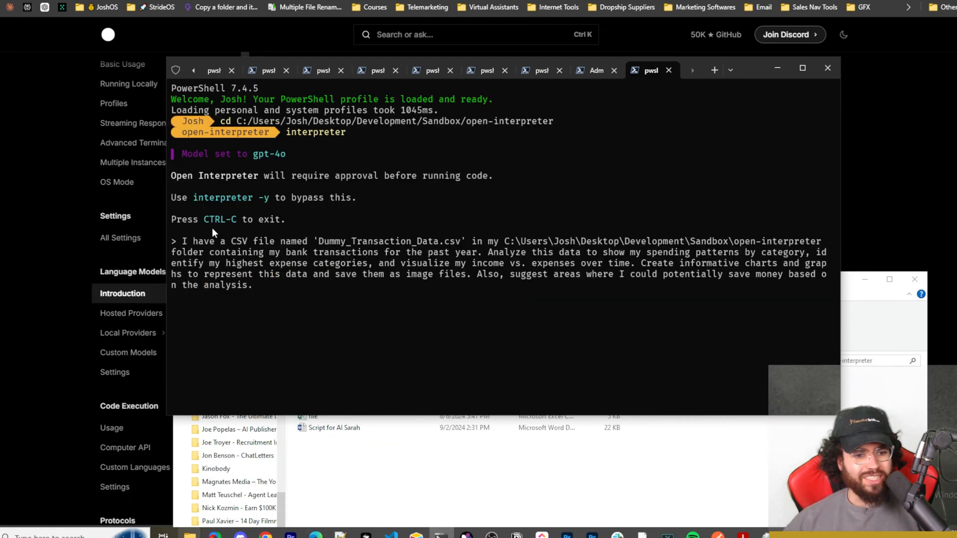
mouse_move(396, 245)
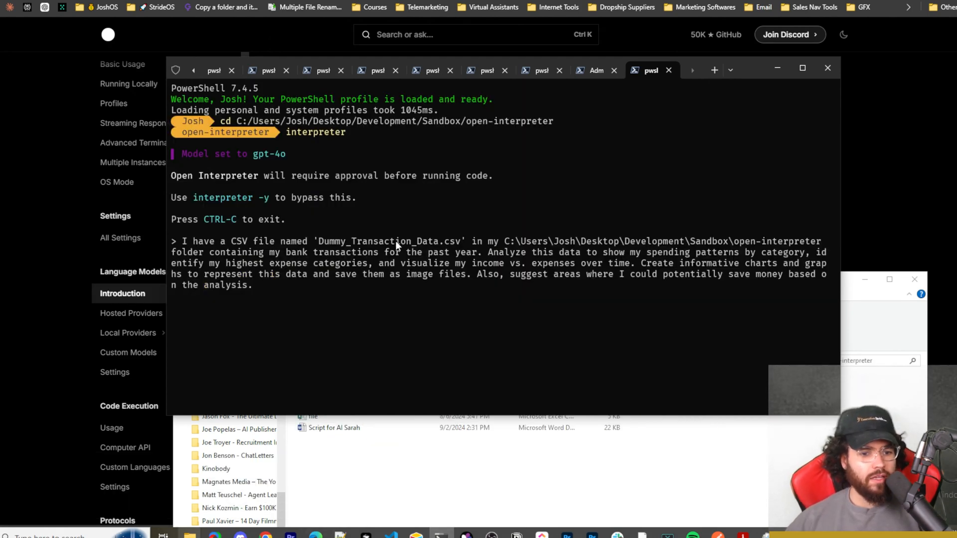
mouse_move(556, 250)
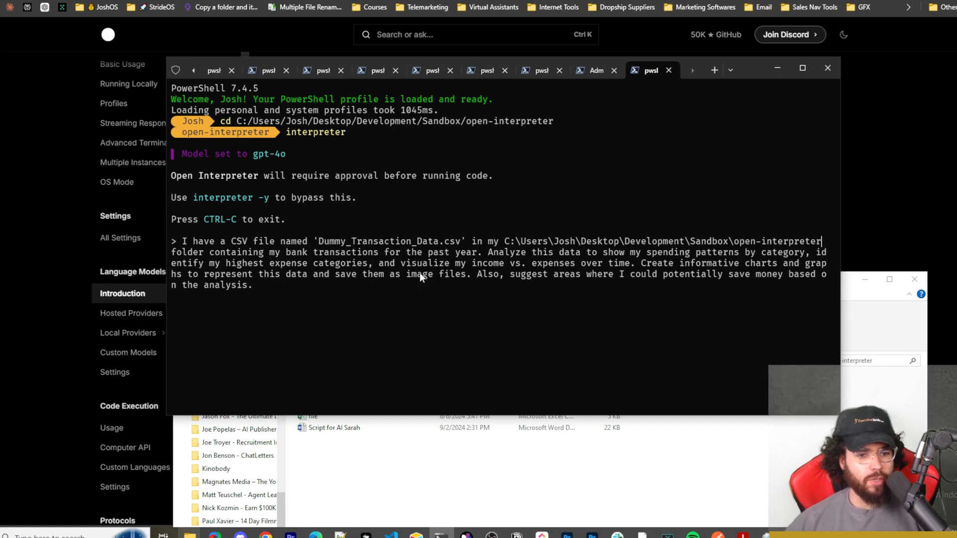
mouse_move(531, 263)
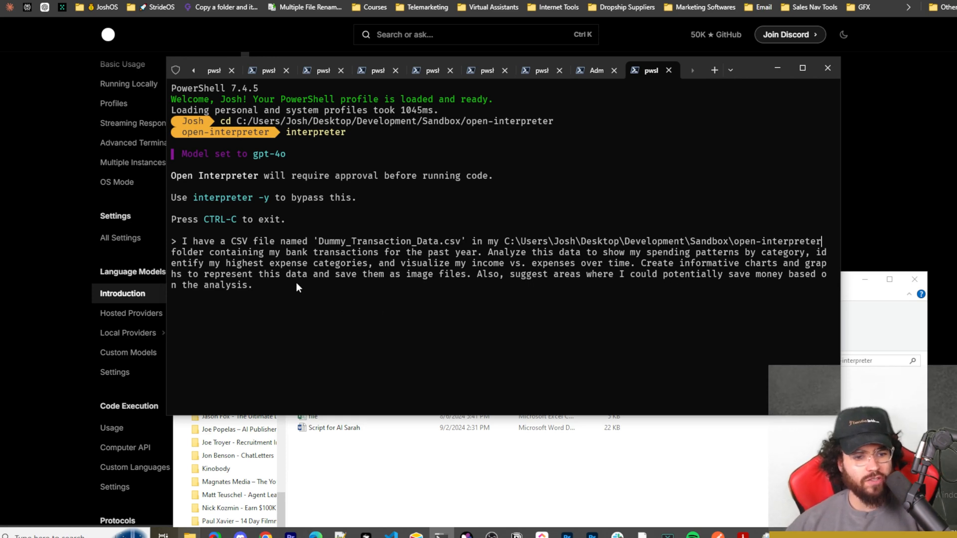
mouse_move(414, 289)
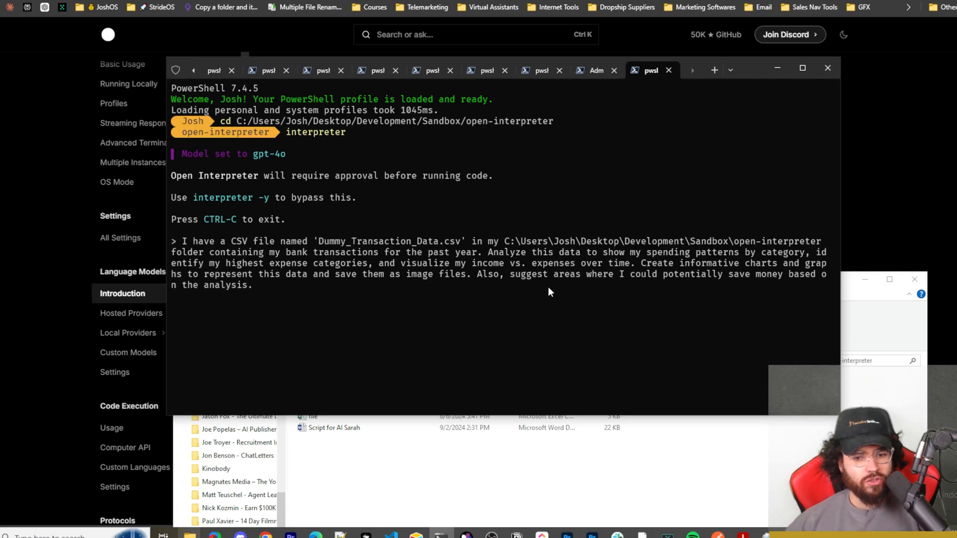
mouse_move(551, 291)
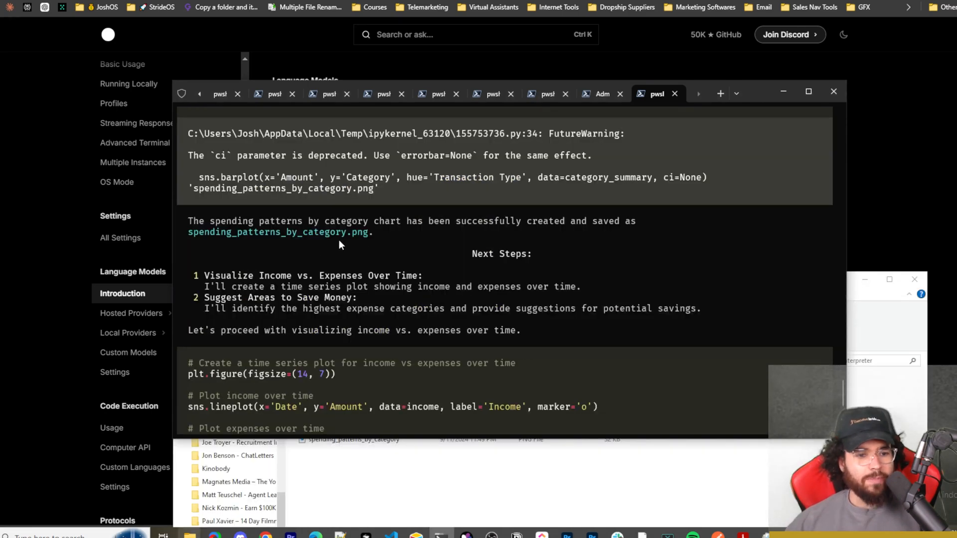
mouse_move(467, 255)
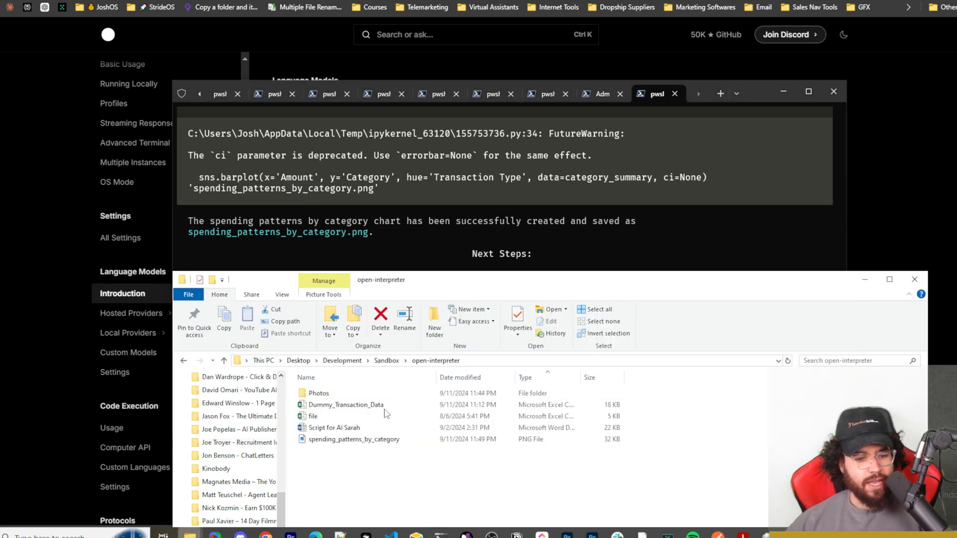
Step: Open spending_patterns_by_category.png in the Photos viewer
click(354, 439)
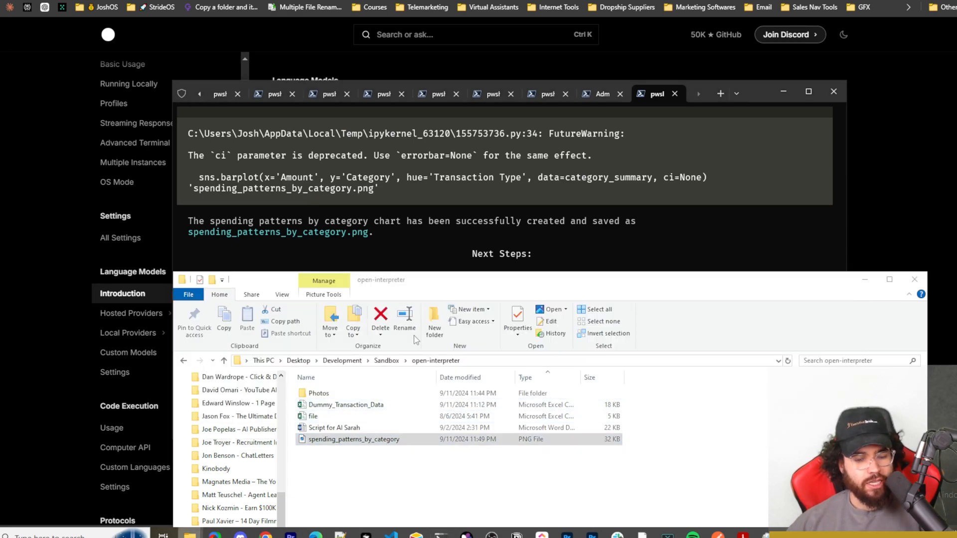
double_click(354, 439)
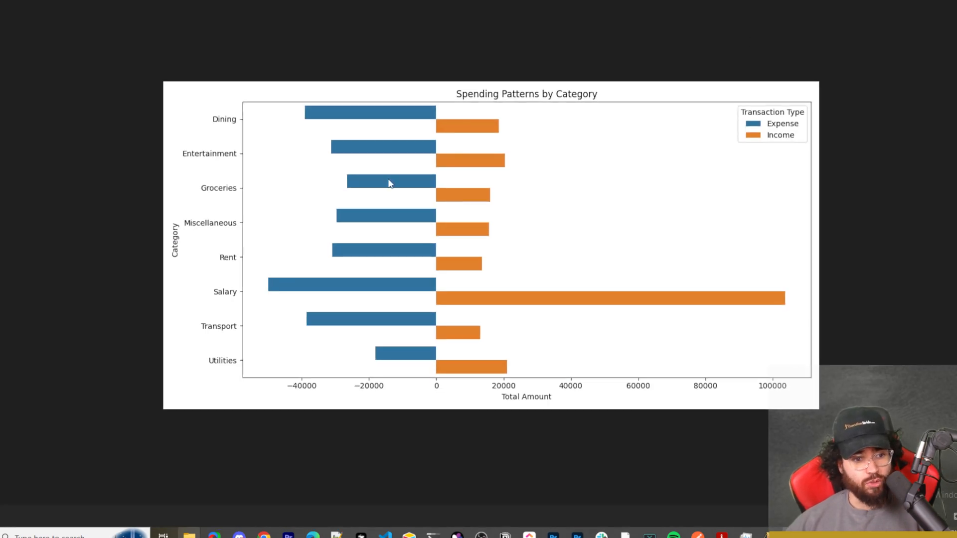
mouse_move(416, 115)
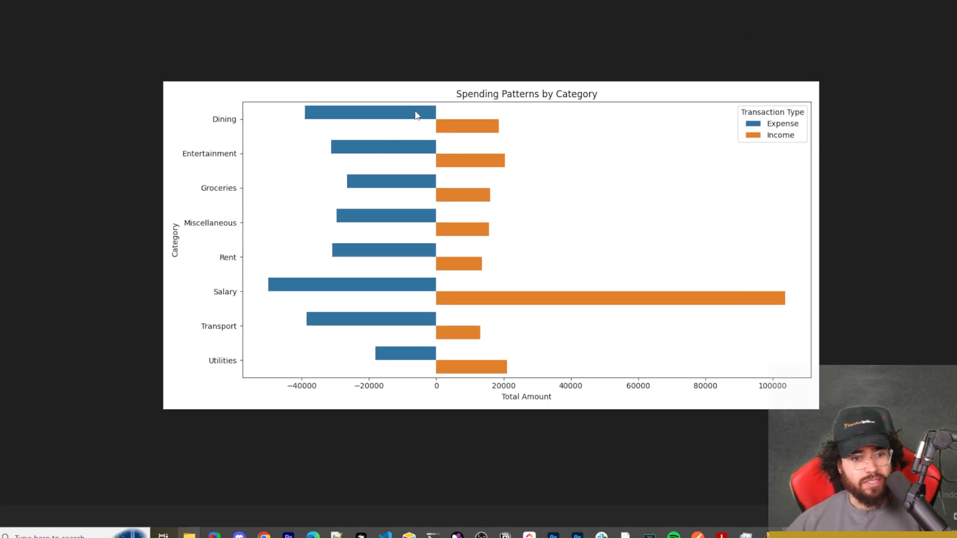
mouse_move(379, 211)
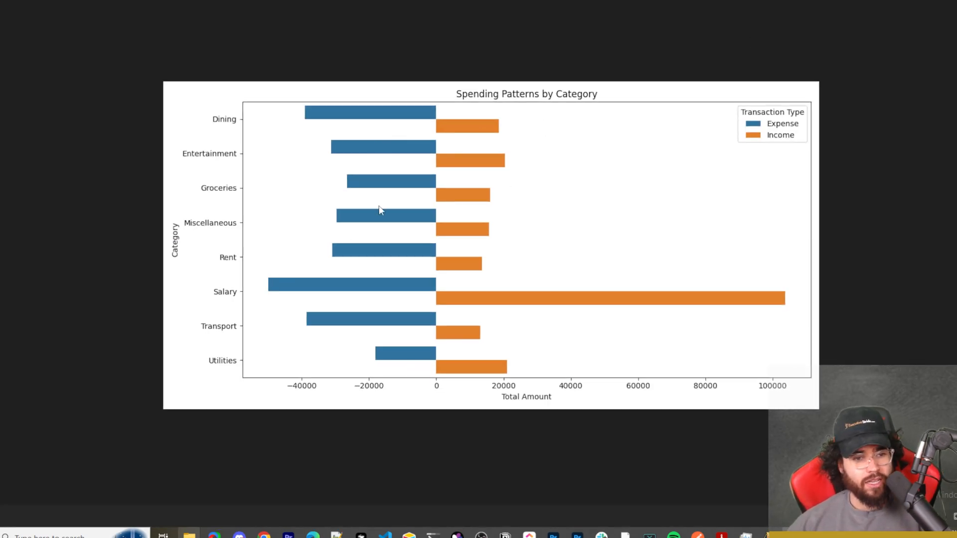
mouse_move(262, 372)
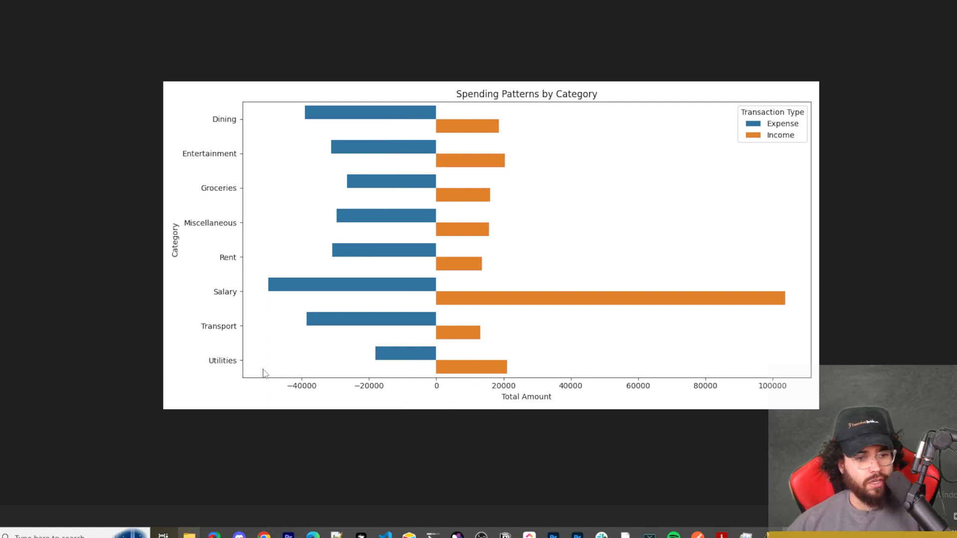
mouse_move(237, 249)
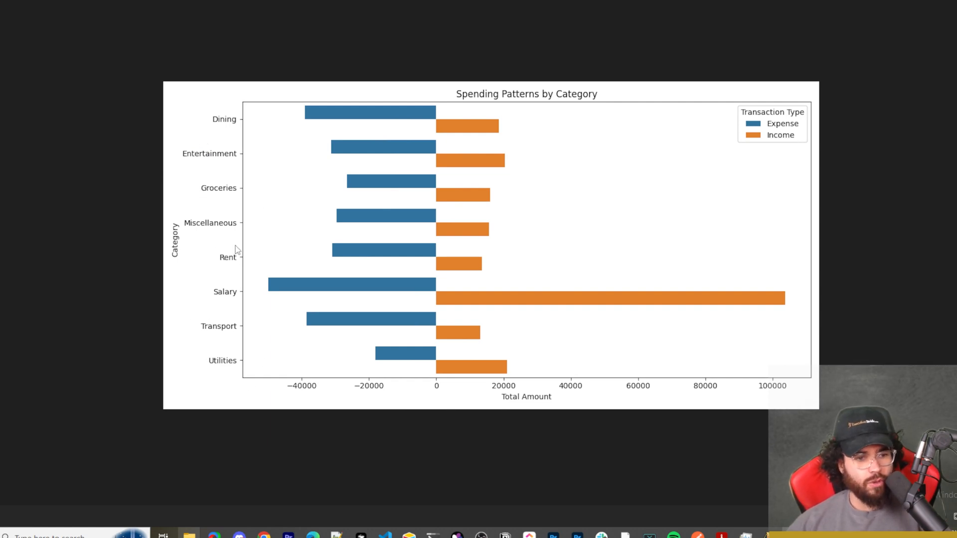
mouse_move(231, 388)
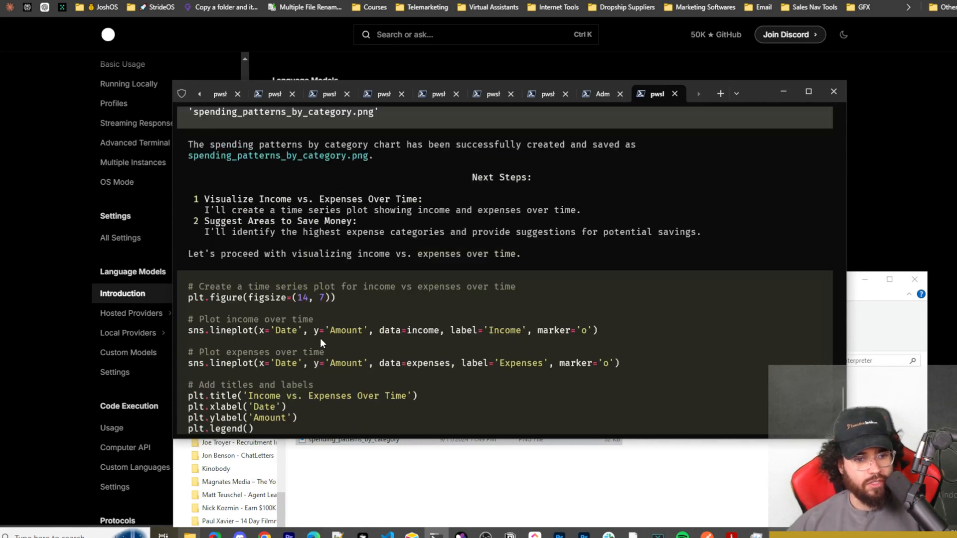
mouse_move(397, 296)
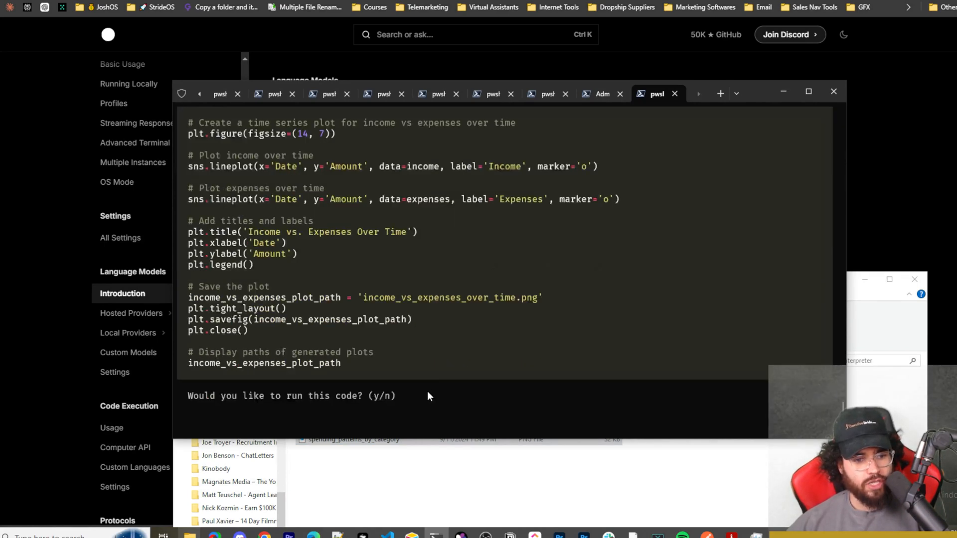
Step: Approve the income-versus-expenses-over-time plotting code with y
text(y)
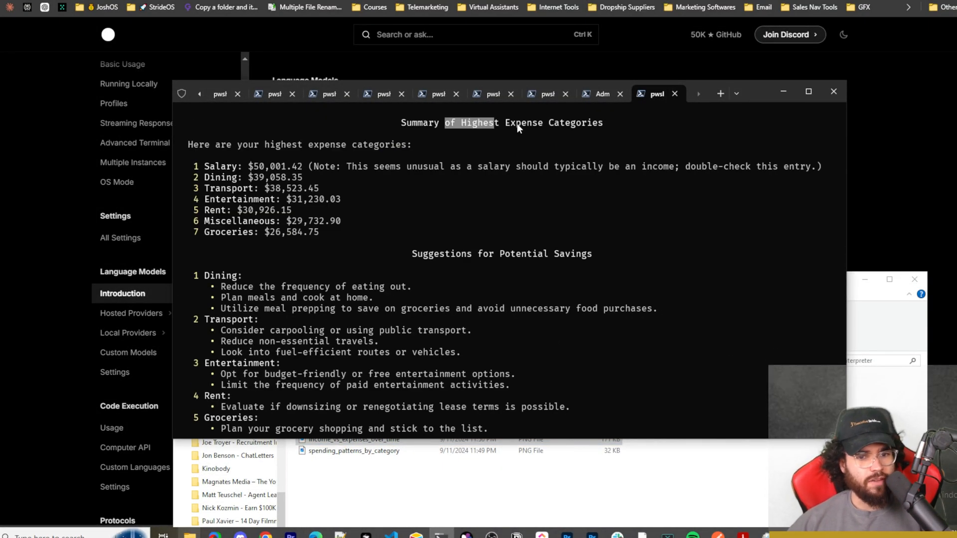
Step: Read the expense summary and savings suggestions down to the Next Steps question
scroll(down, 3)
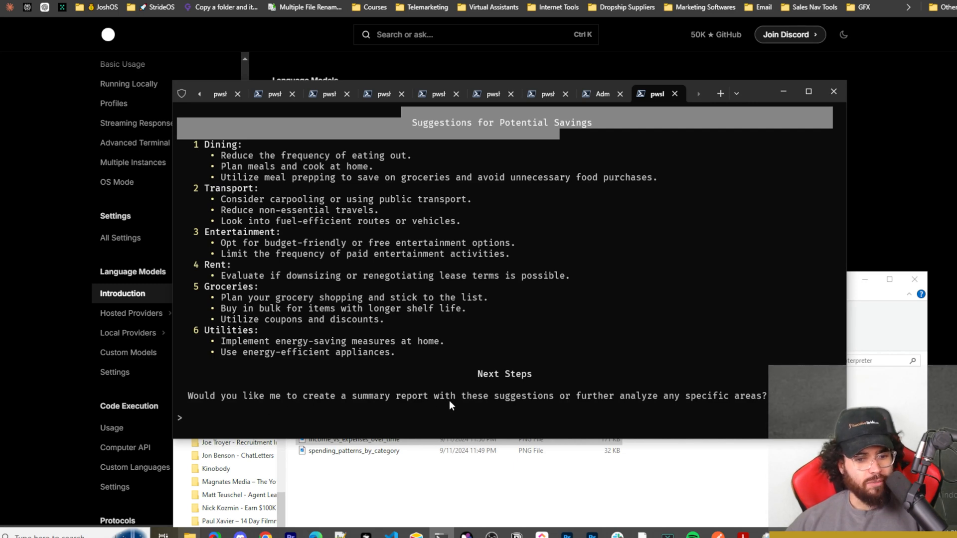
mouse_move(601, 414)
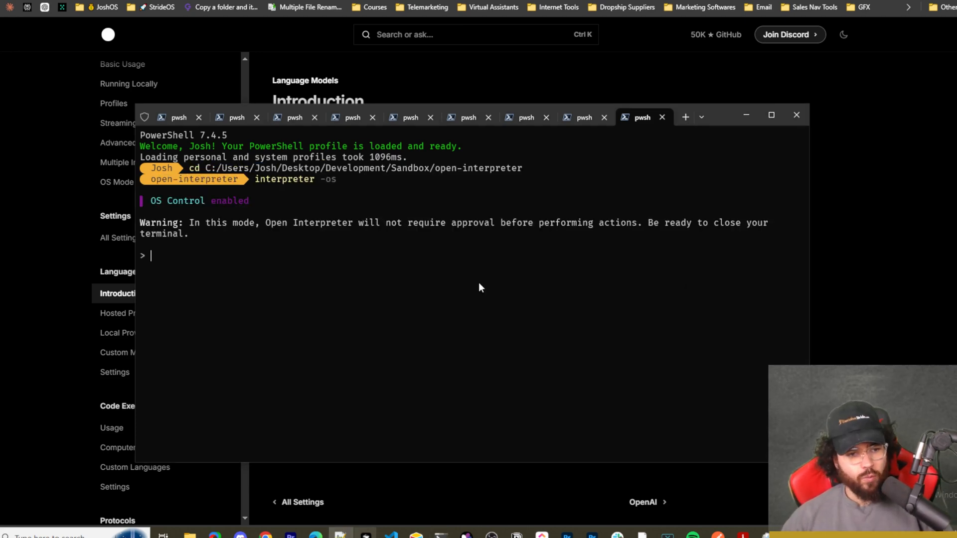
mouse_move(199, 237)
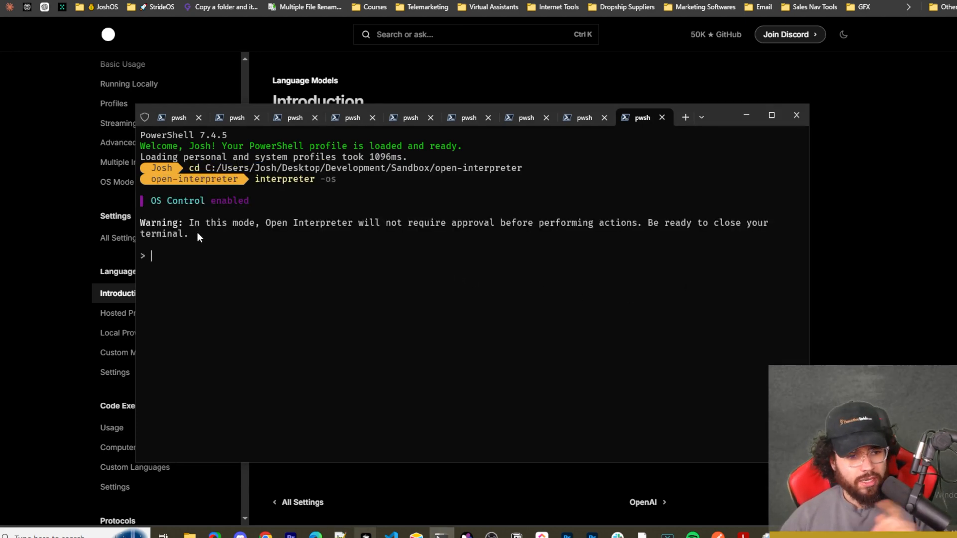
Step: Relaunch Open Interpreter in OS mode and request 'Open Spotify app'
drag(189, 222, 478, 222)
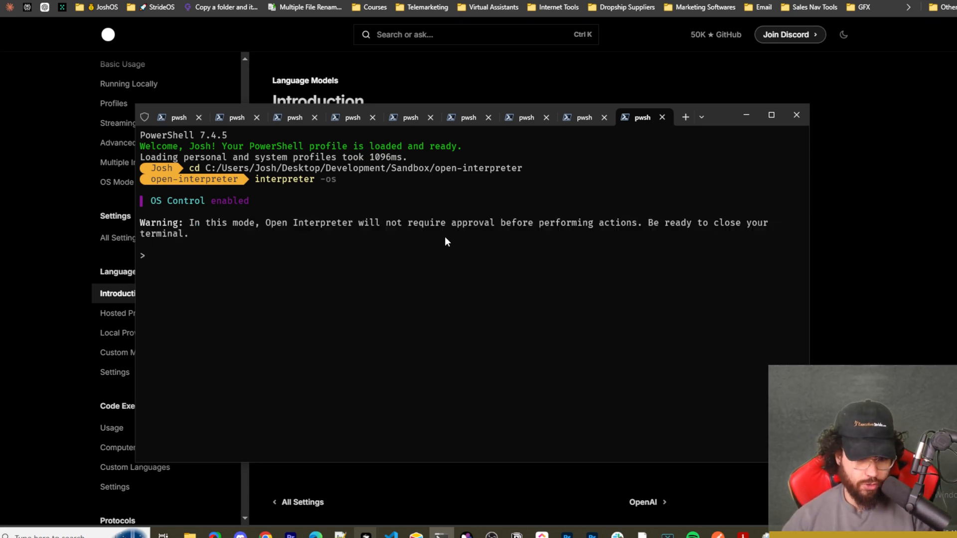
mouse_move(459, 242)
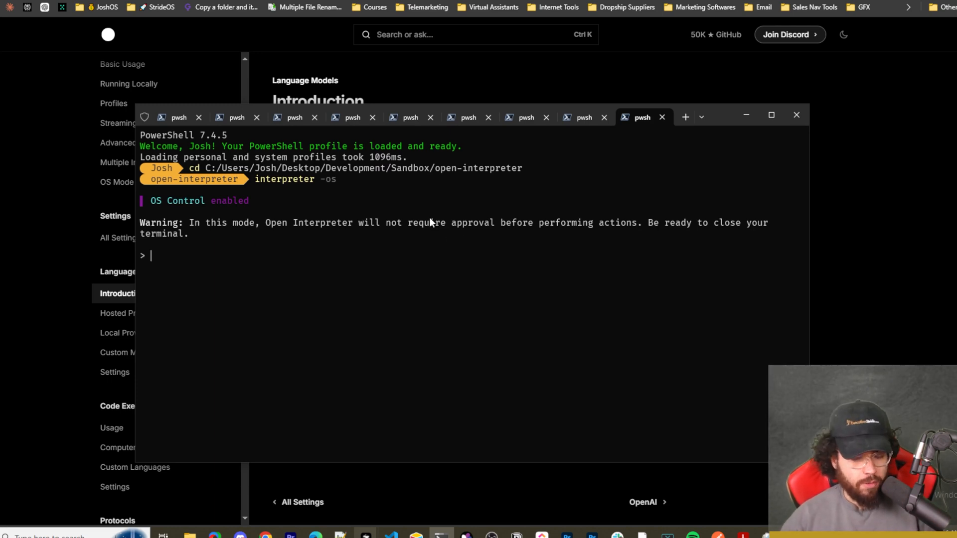
mouse_move(320, 226)
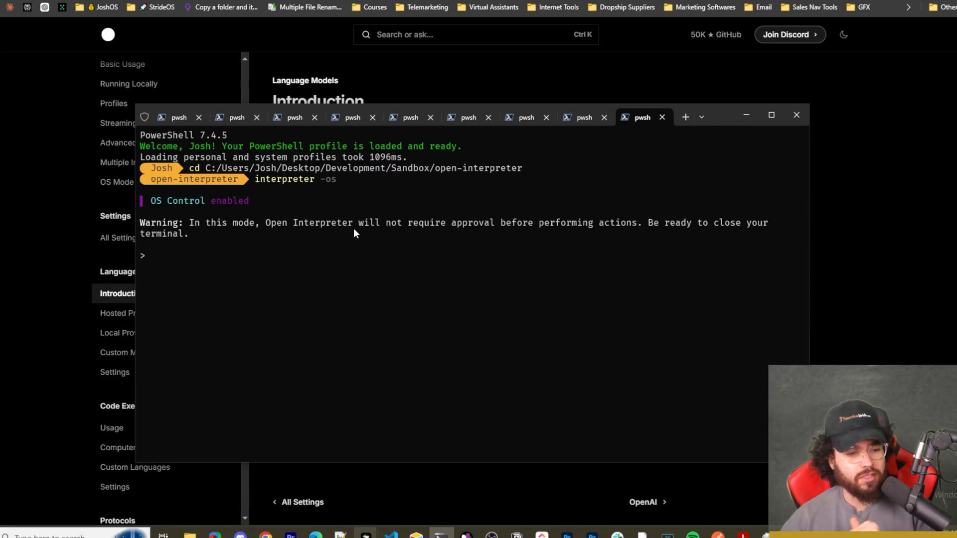
mouse_move(555, 254)
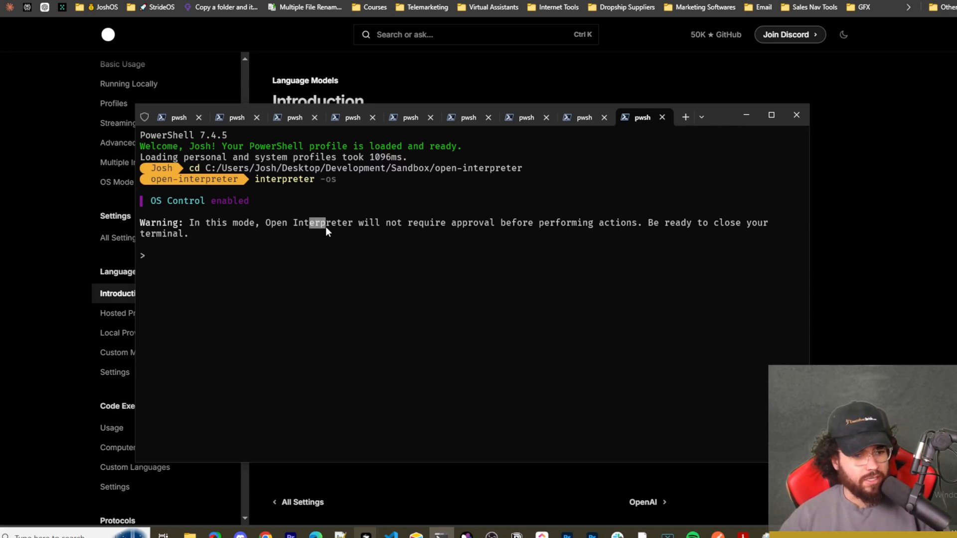
text(Open Spotify app)
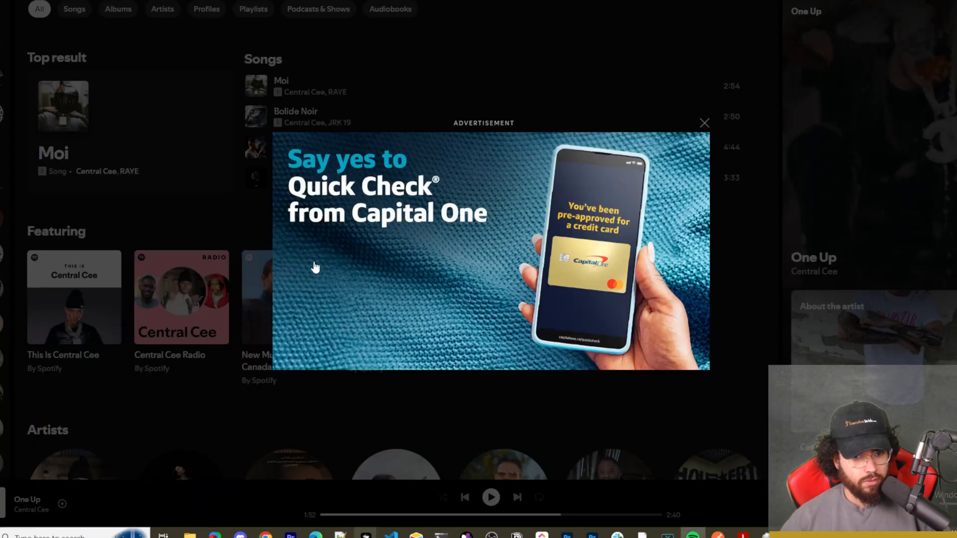
Step: Return to the interpreter session while it verifies Spotify opened
click(704, 122)
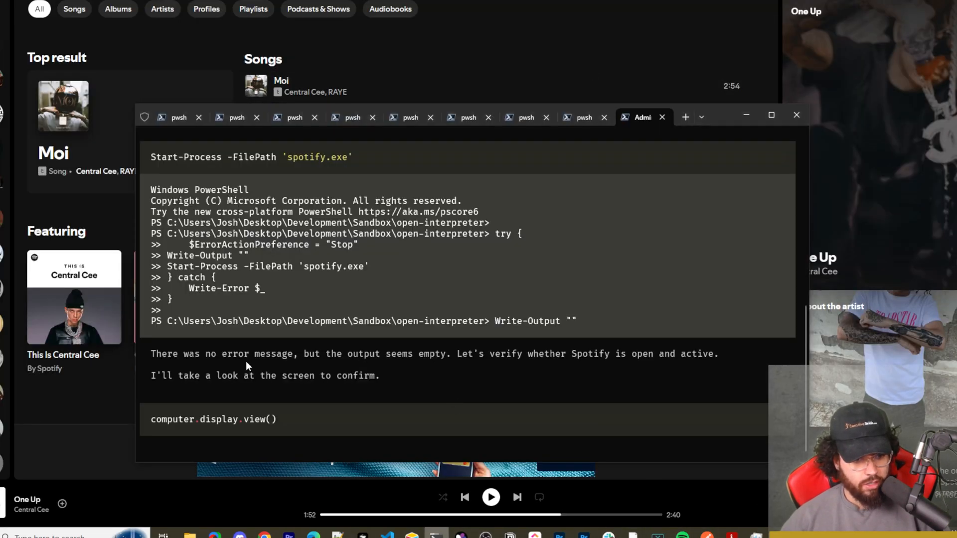
mouse_move(360, 365)
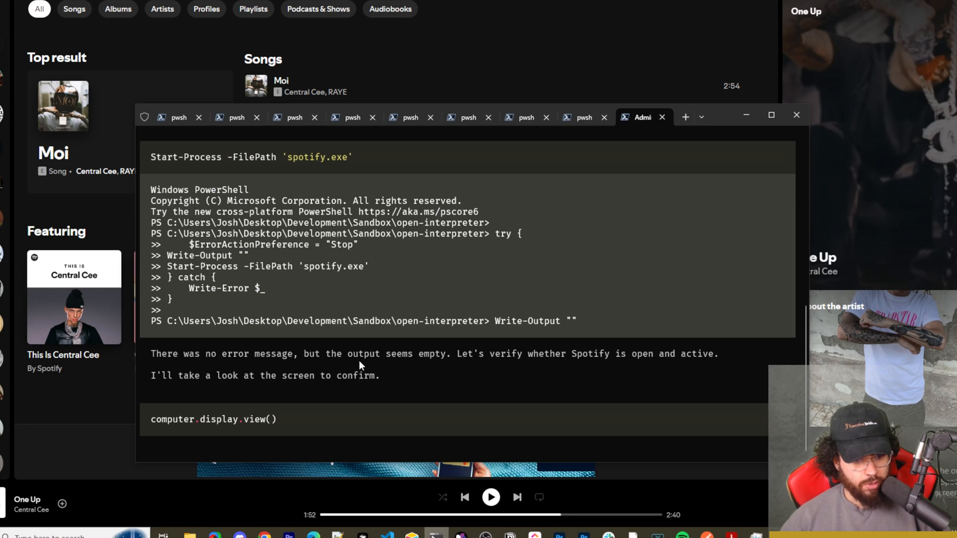
mouse_move(578, 369)
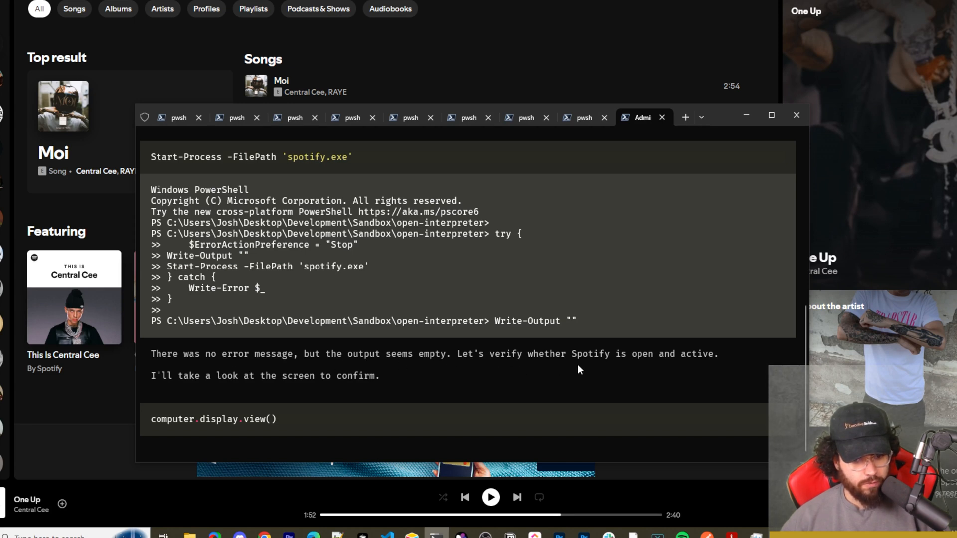
mouse_move(305, 390)
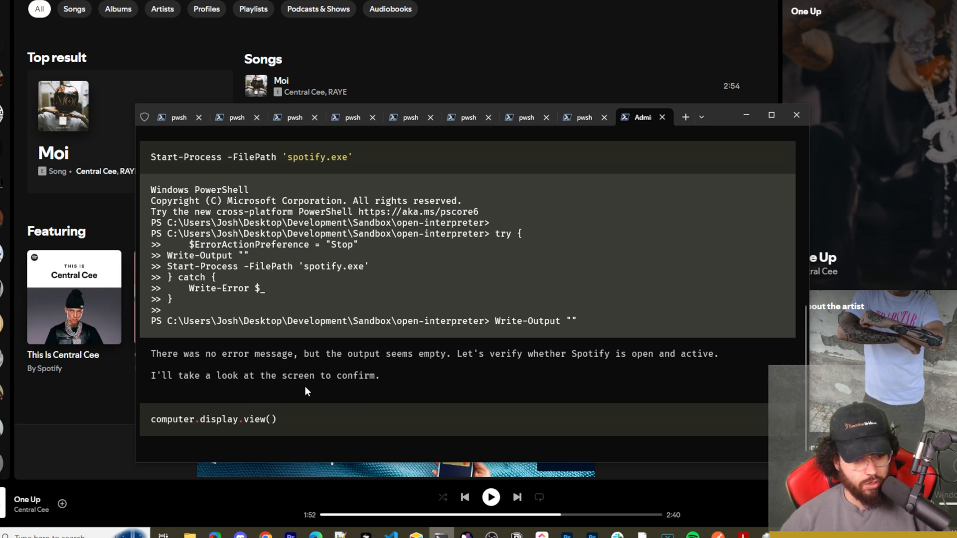
mouse_move(256, 397)
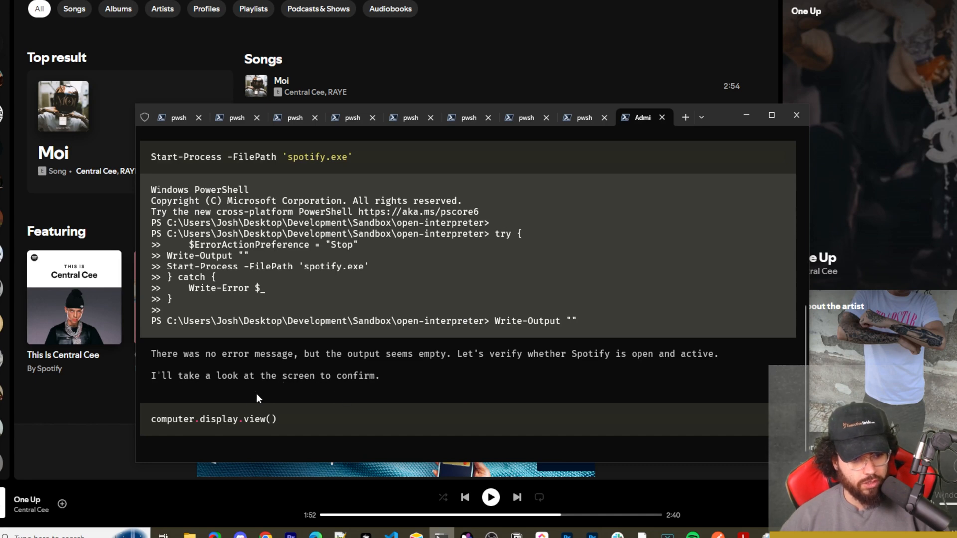
mouse_move(307, 425)
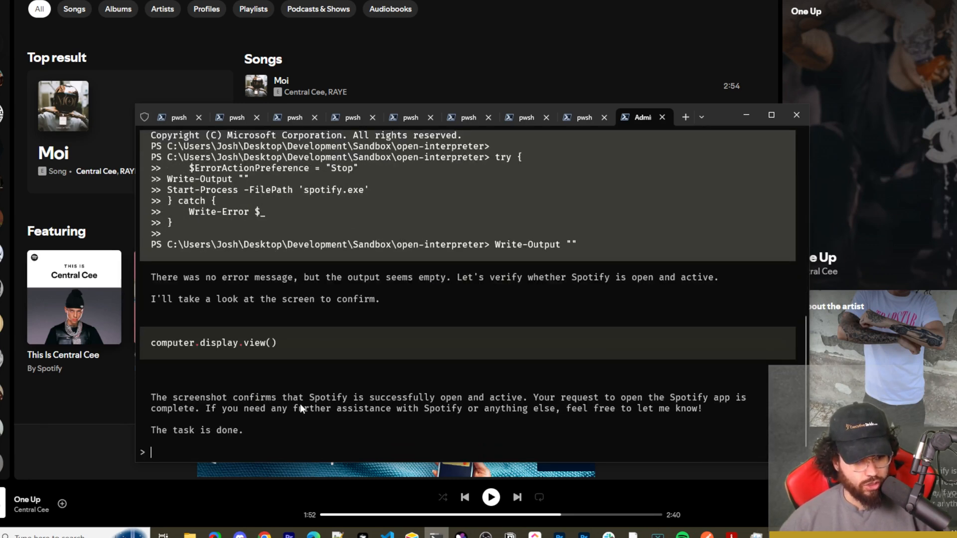
mouse_move(495, 392)
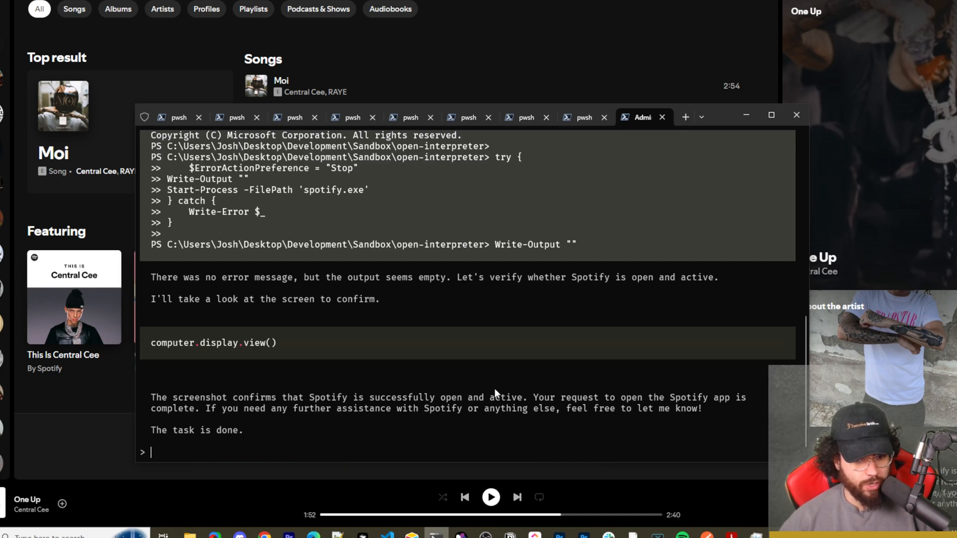
mouse_move(282, 412)
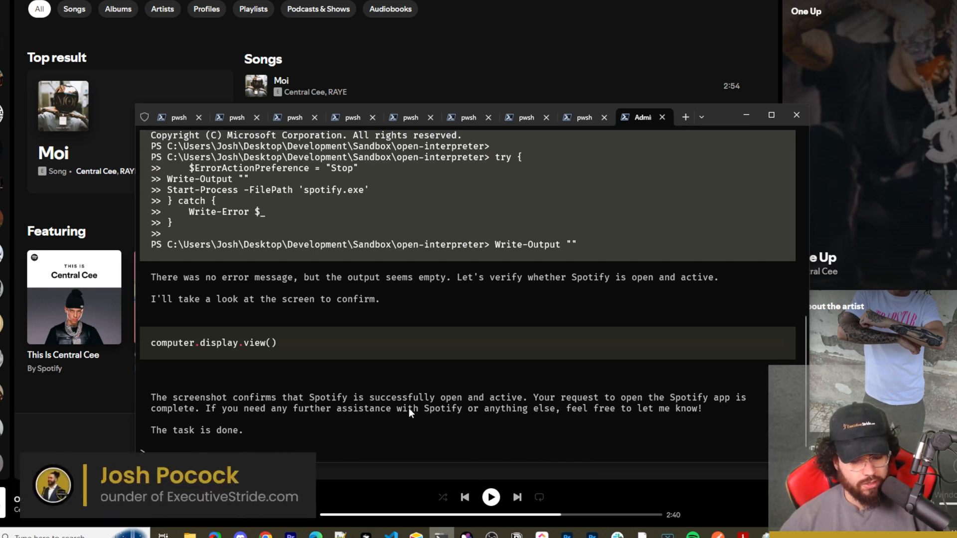
click(796, 115)
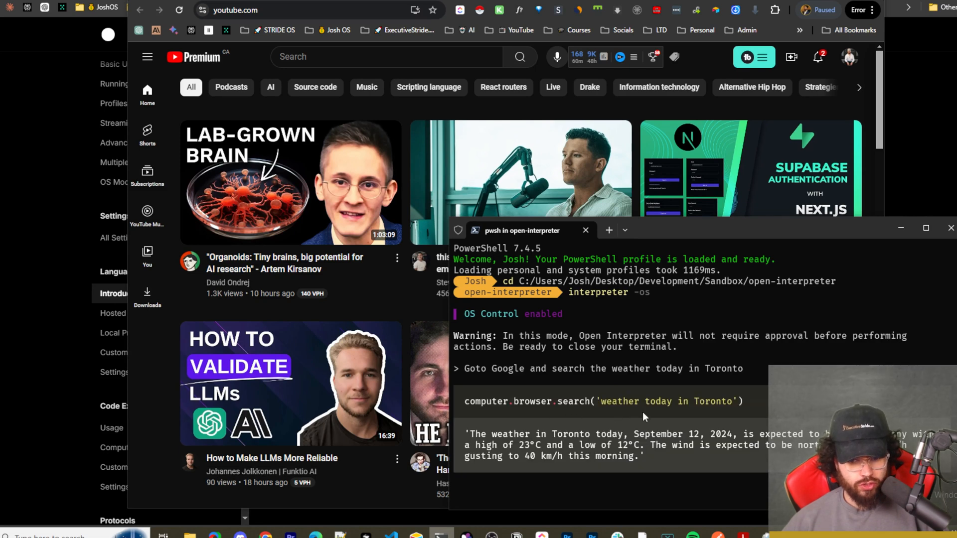
Step: Review the Toronto weather result and request 'Goto youtube and Play some relaxing music'
scroll(down, 3)
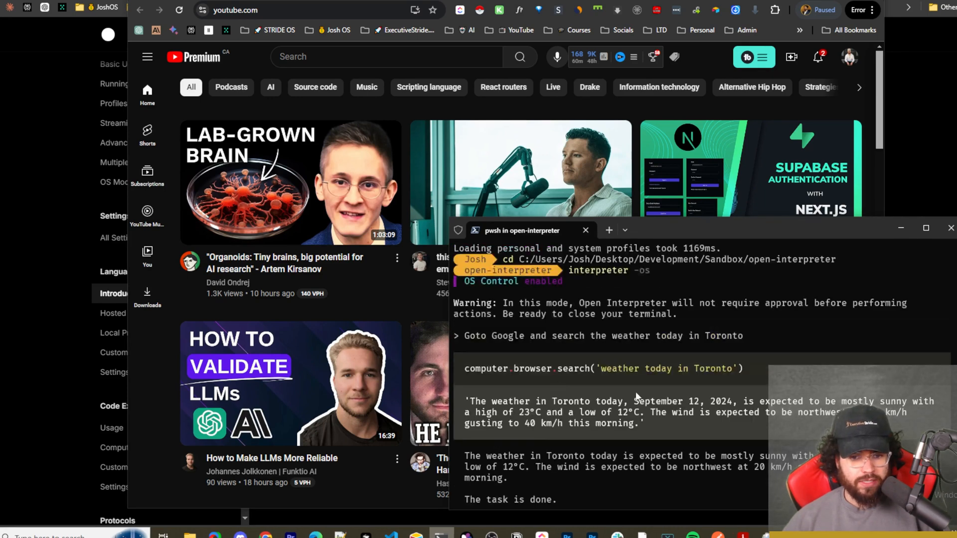
scroll(down, 3)
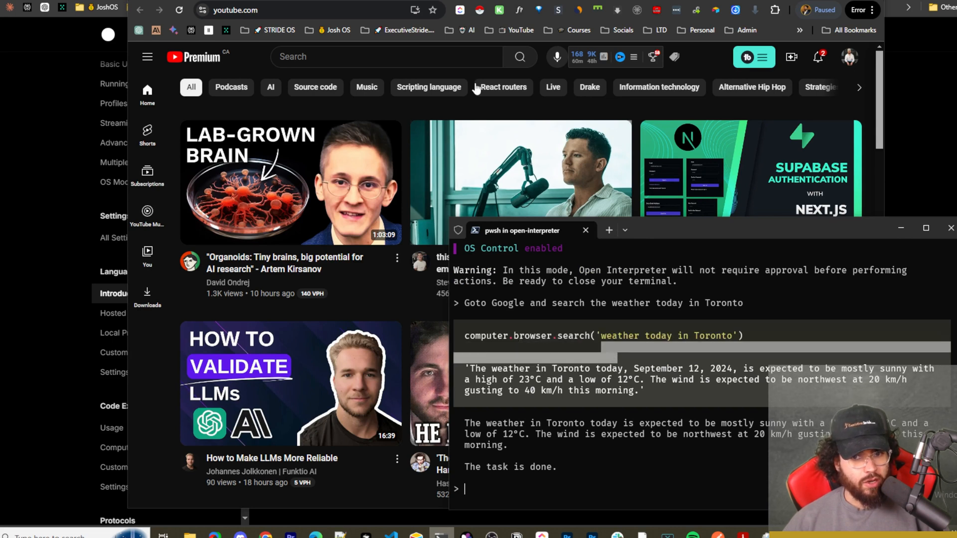
mouse_move(508, 297)
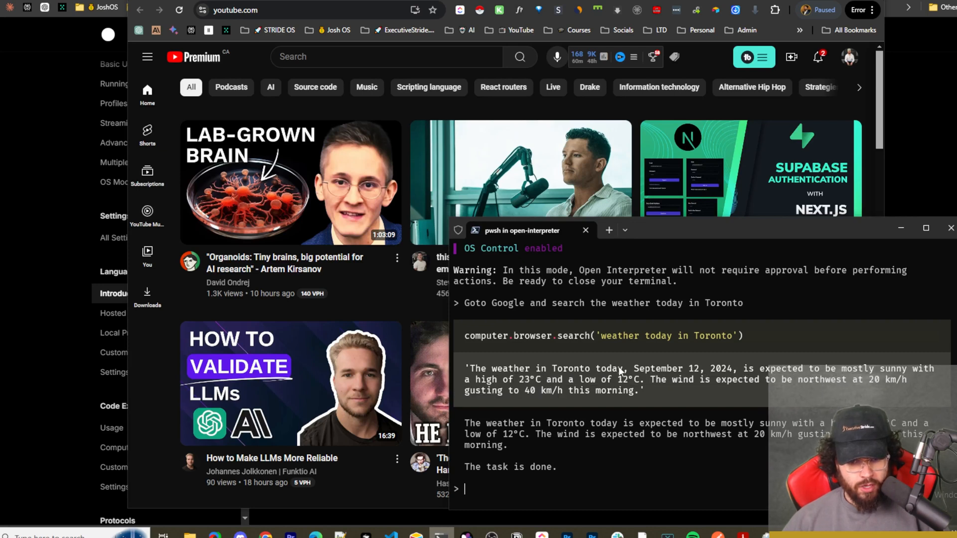
text(Goto youtube and Play some relaxing music)
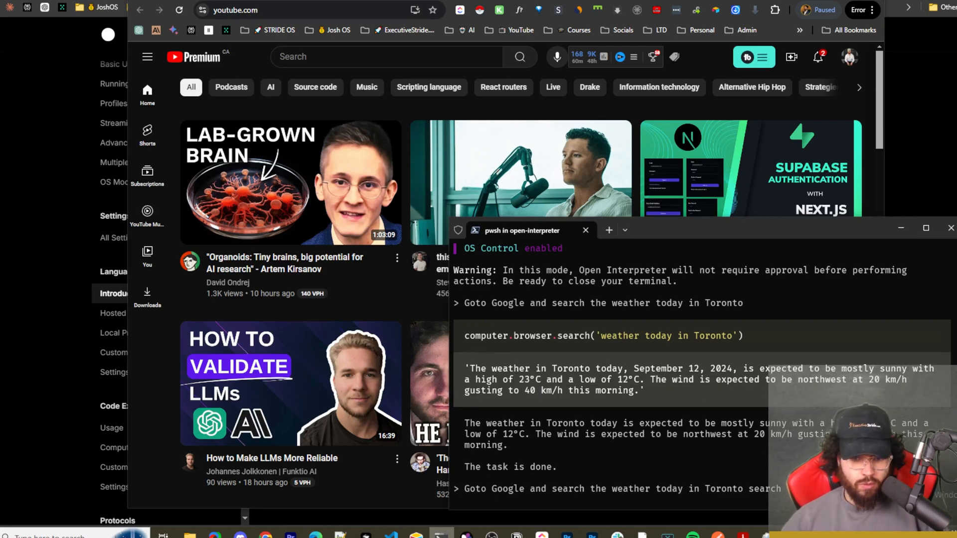
mouse_move(739, 461)
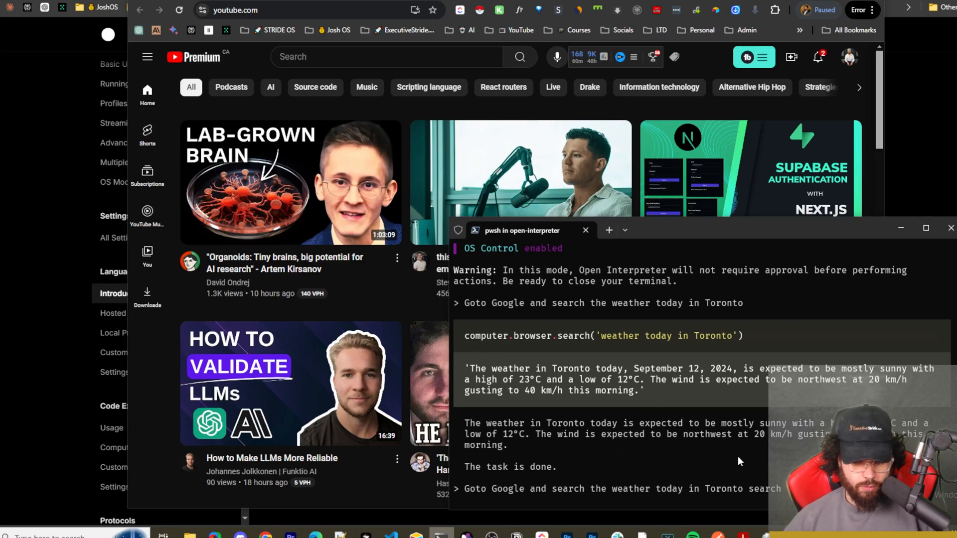
mouse_move(840, 280)
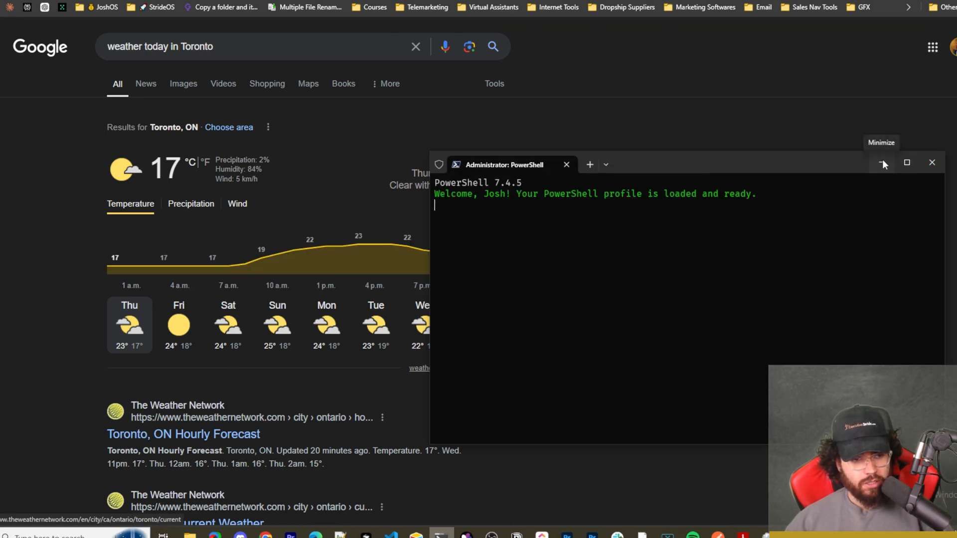
Step: Minimize the PowerShell window to reveal Google's Toronto weather results
click(882, 163)
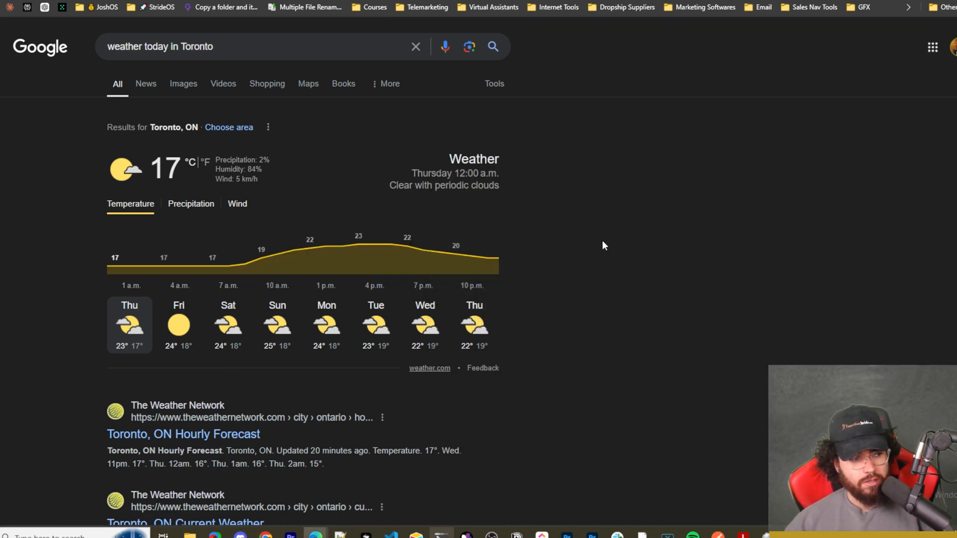
mouse_move(515, 434)
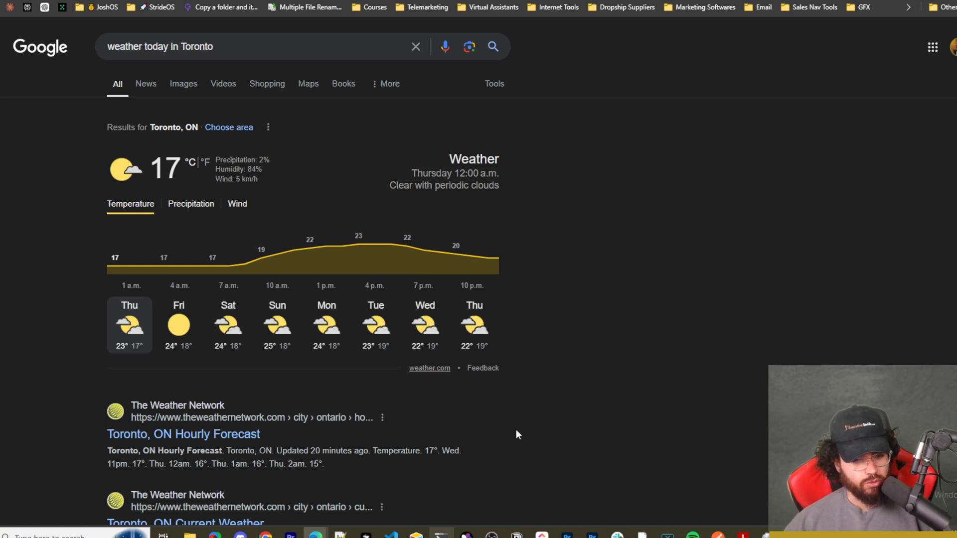
mouse_move(513, 466)
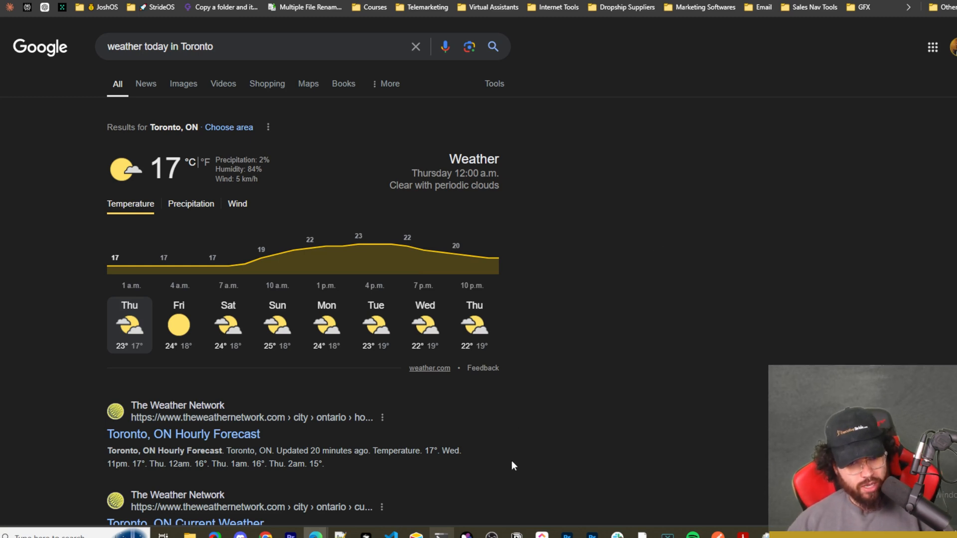
mouse_move(512, 446)
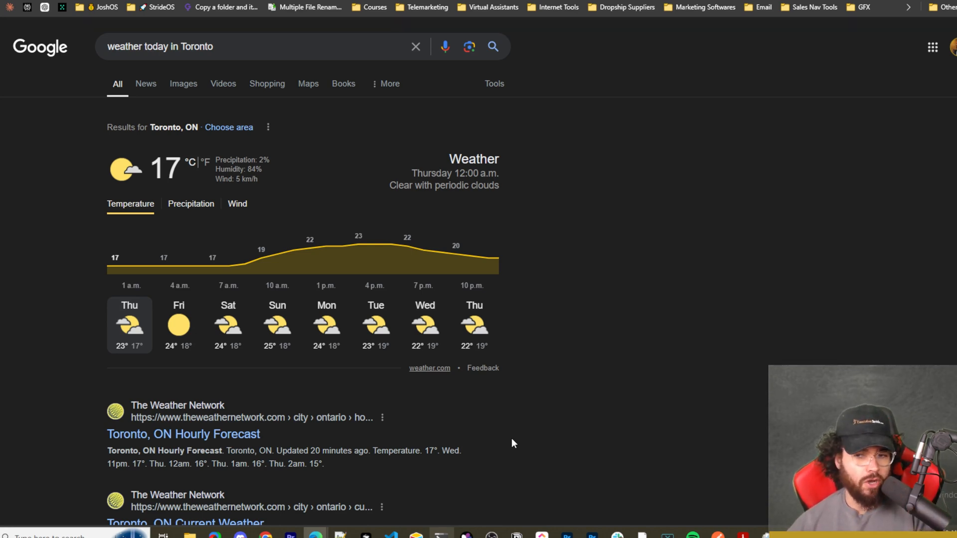
mouse_move(457, 428)
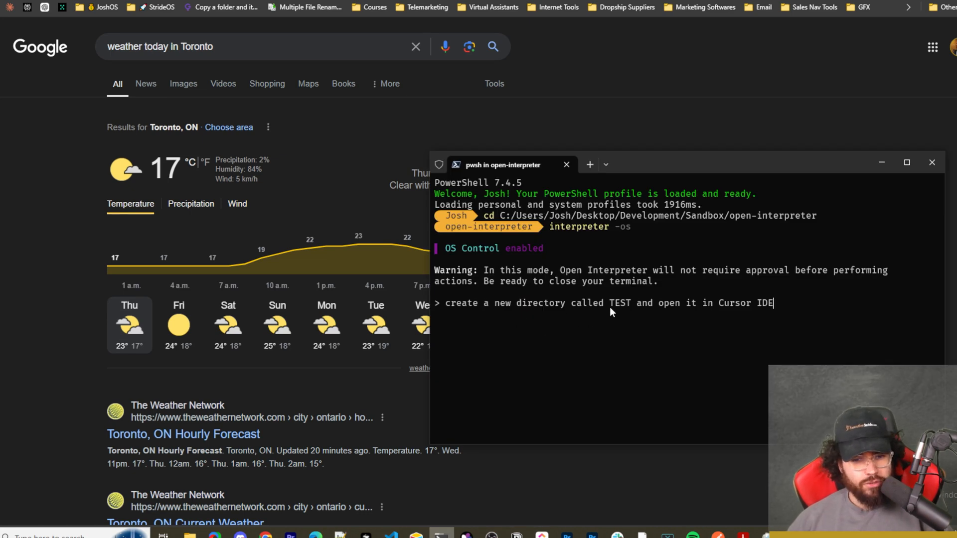
mouse_move(649, 312)
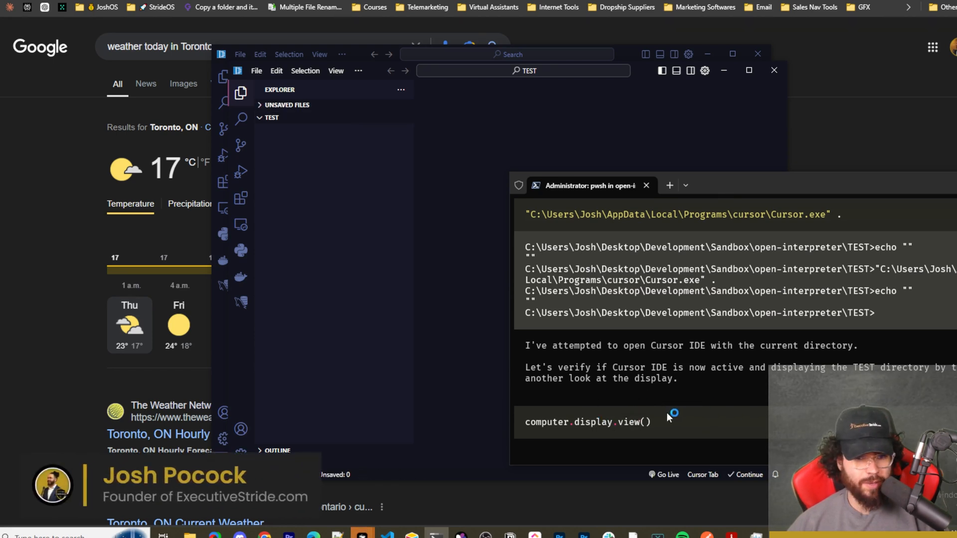
mouse_move(589, 378)
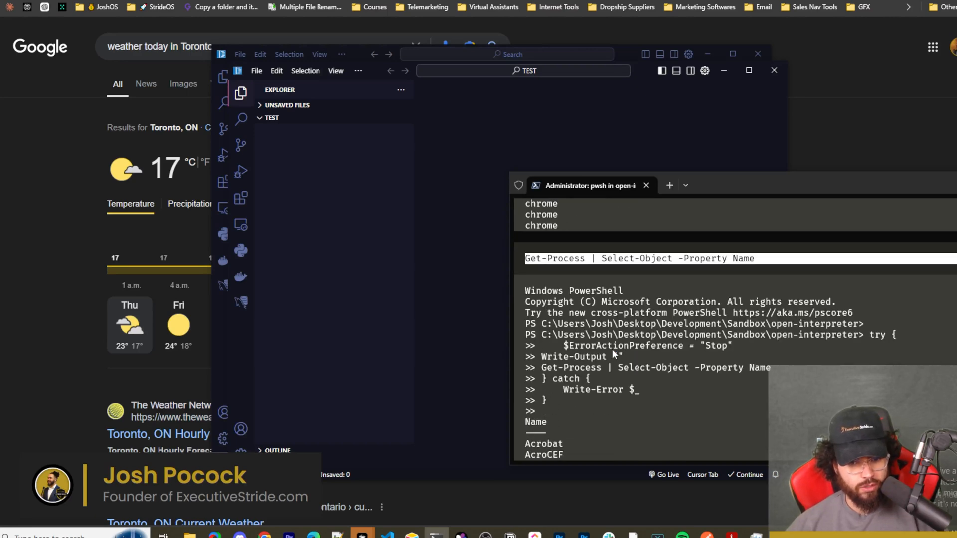
Step: Review the TEST folder creation output and close the Cursor window
scroll(down, 3)
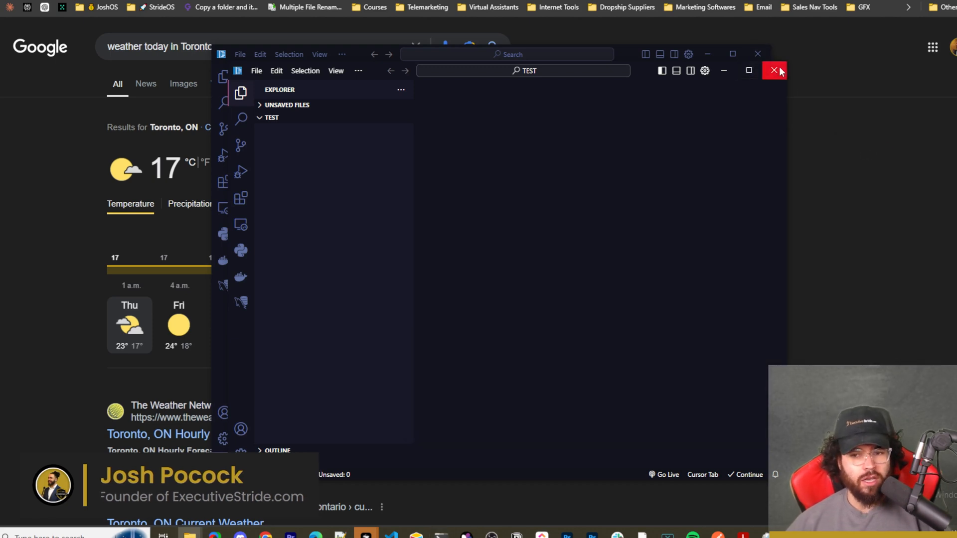
click(773, 70)
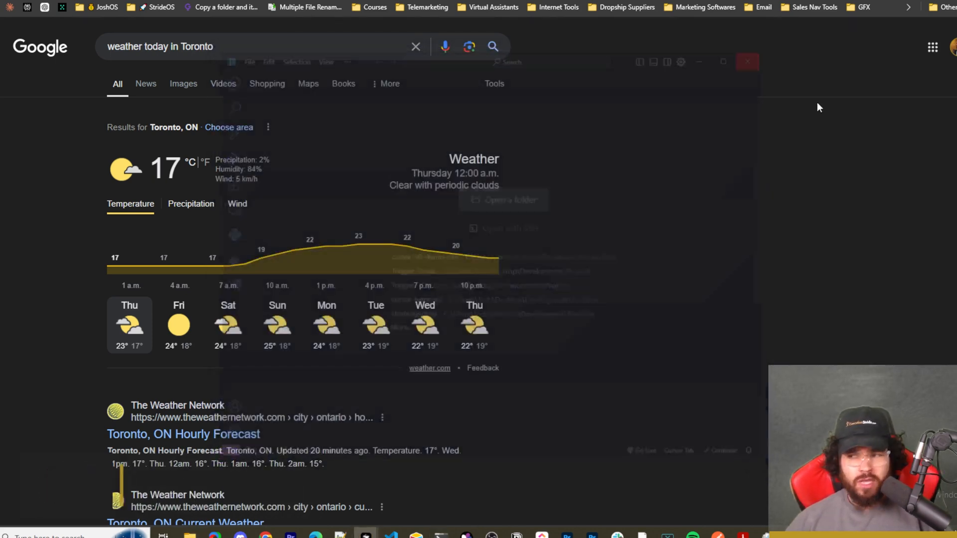